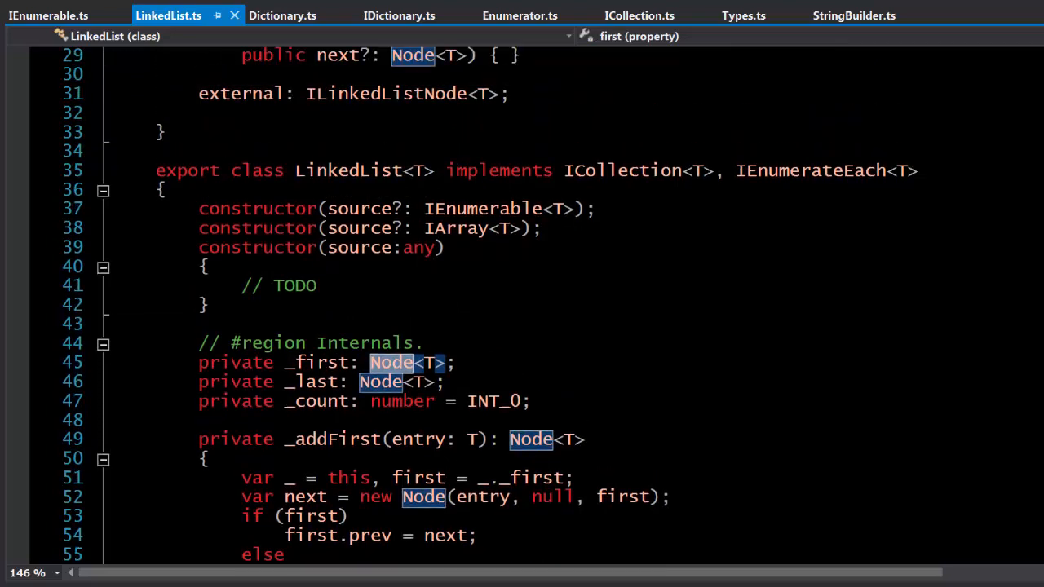
Step: Change the ILinkedListNode list property type from System.Collections.LinkedList<T> to LinkedList<T>
scroll("up", 3)
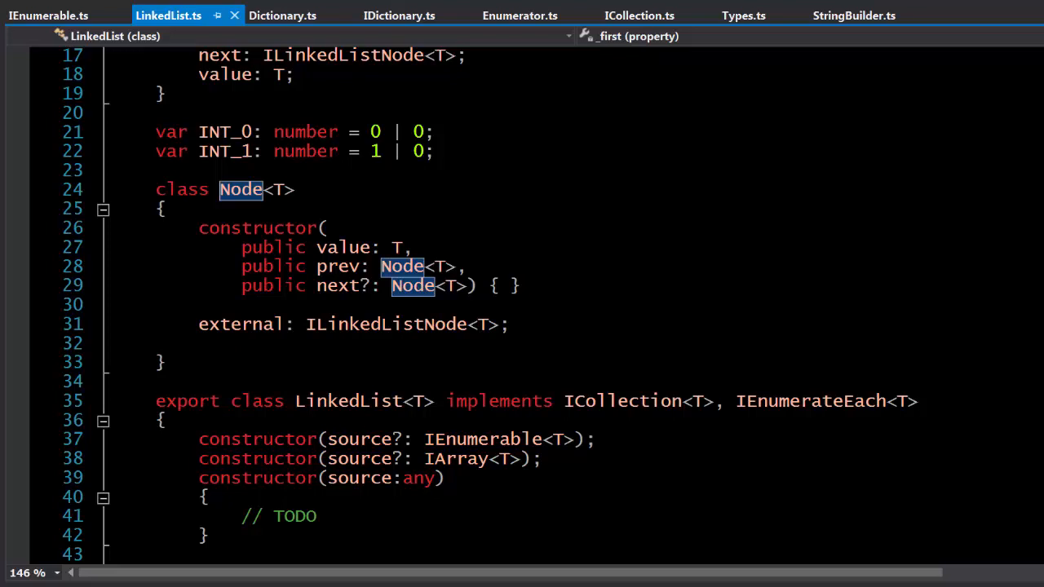
scroll("up", 3)
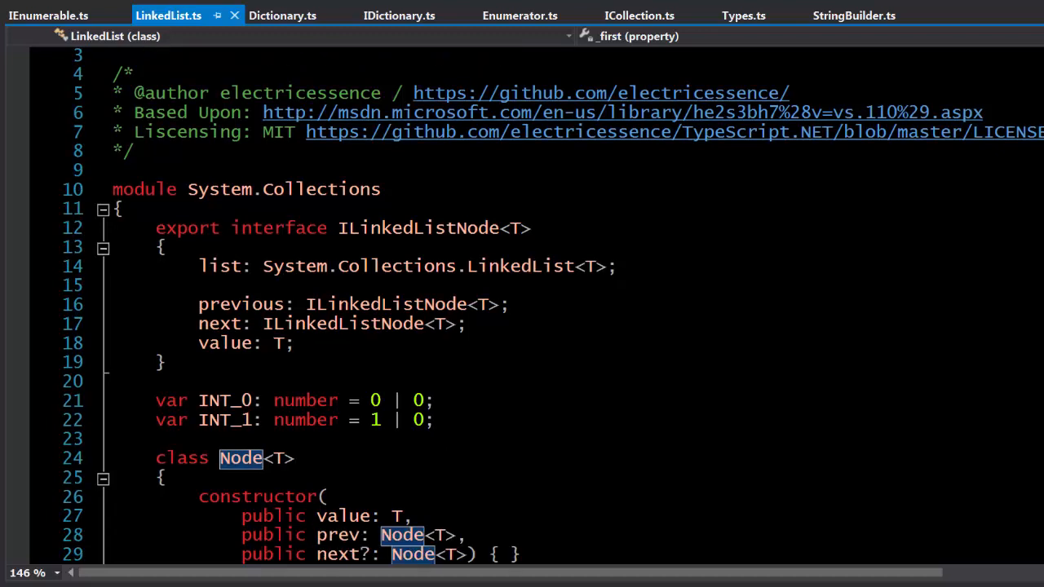
left_click(294, 266)
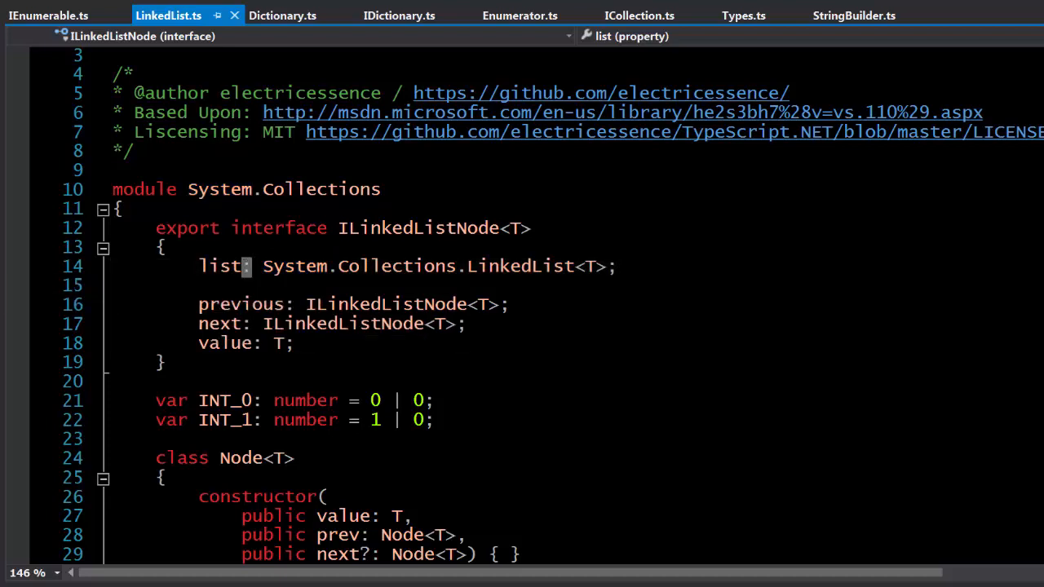
mouse_move(221, 266)
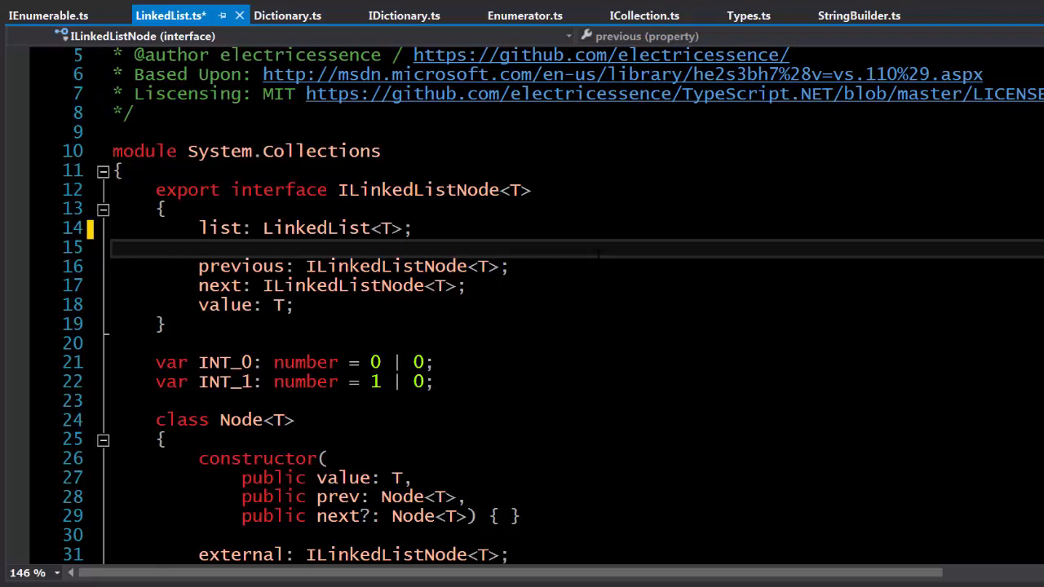
left_click(198, 248)
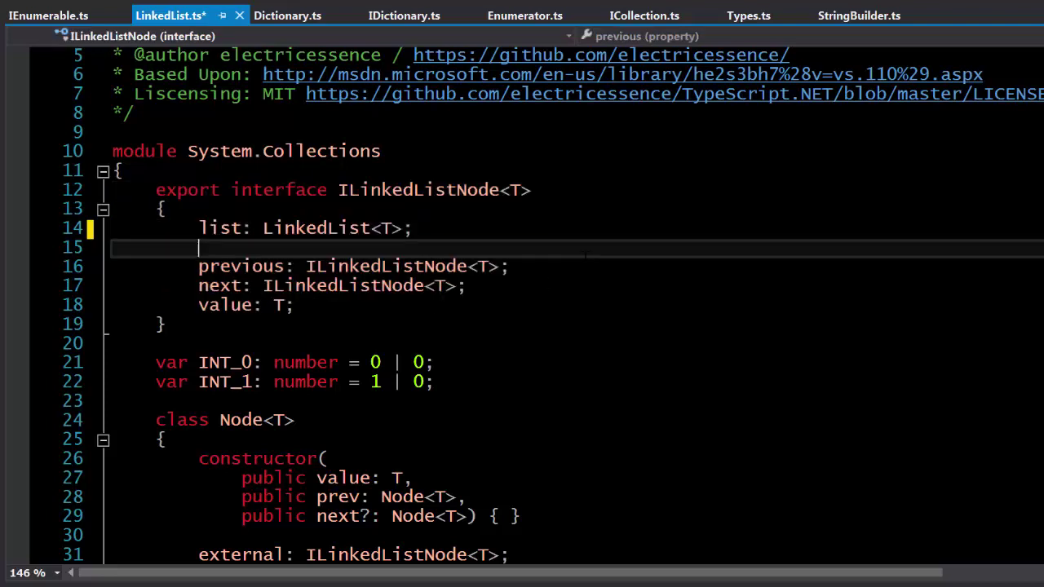
scroll("up", 3)
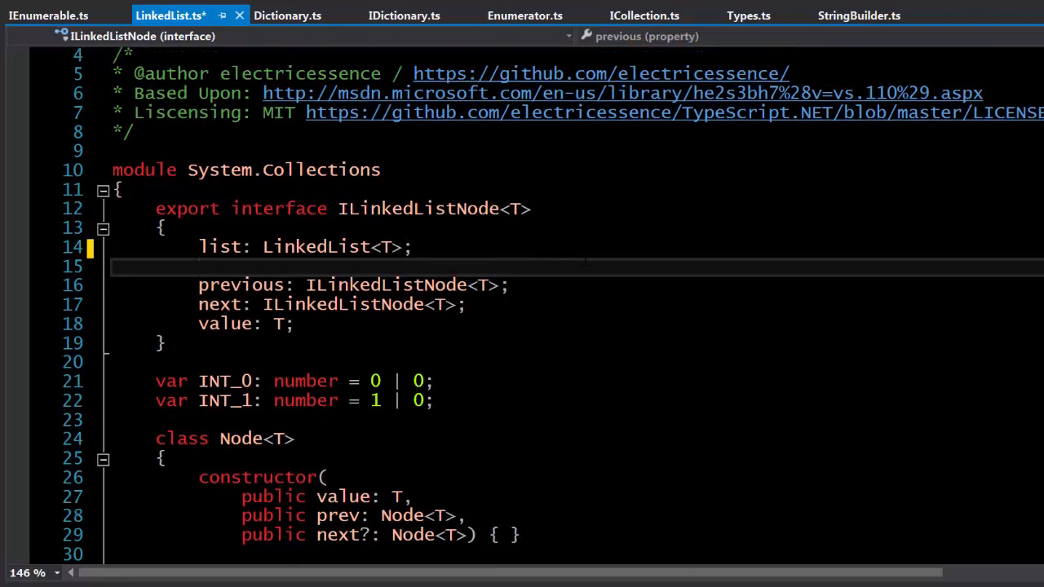
scroll("up", 3)
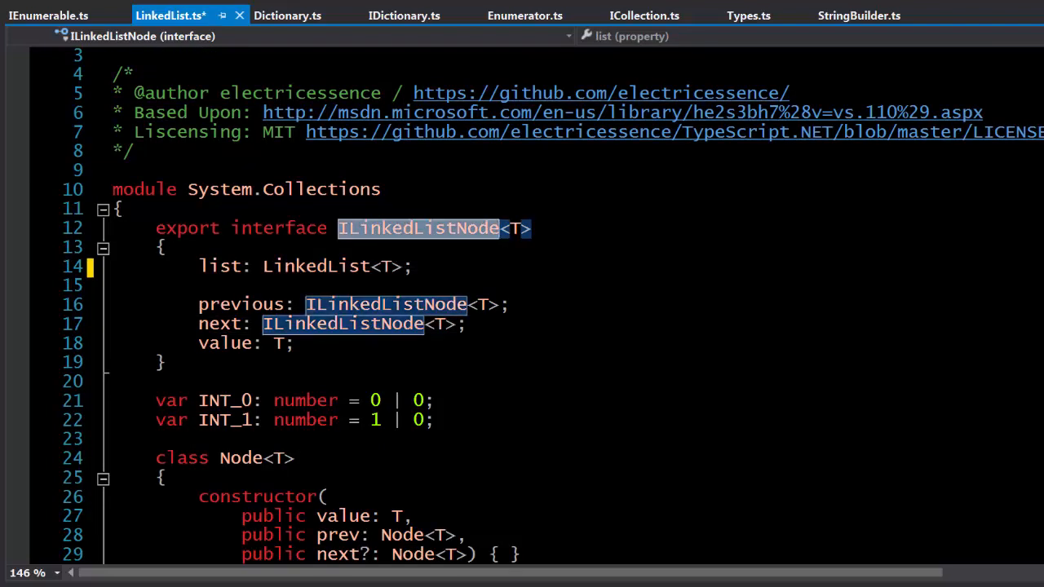
scroll("down", 3)
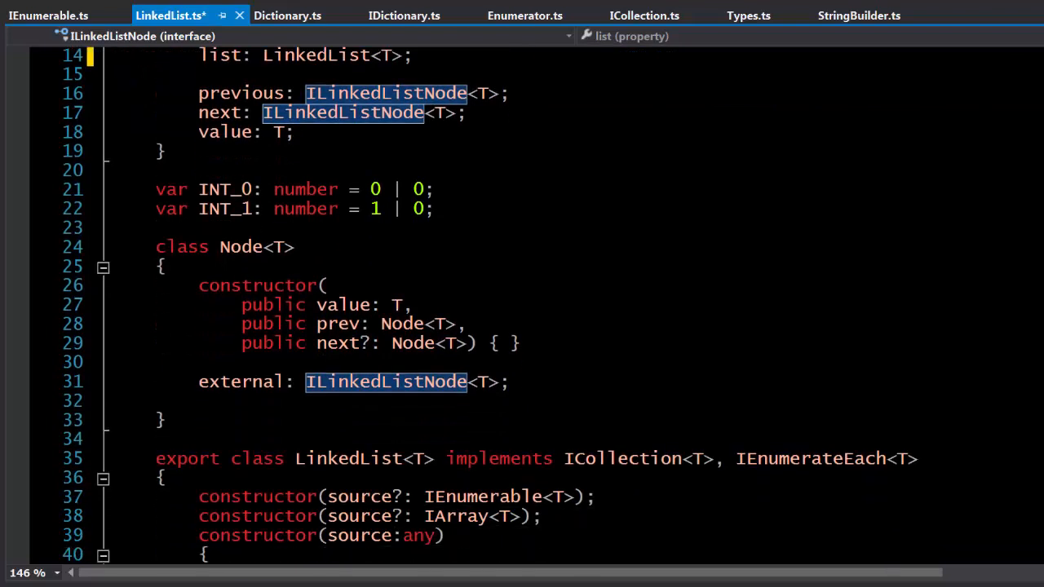
scroll("down", 3)
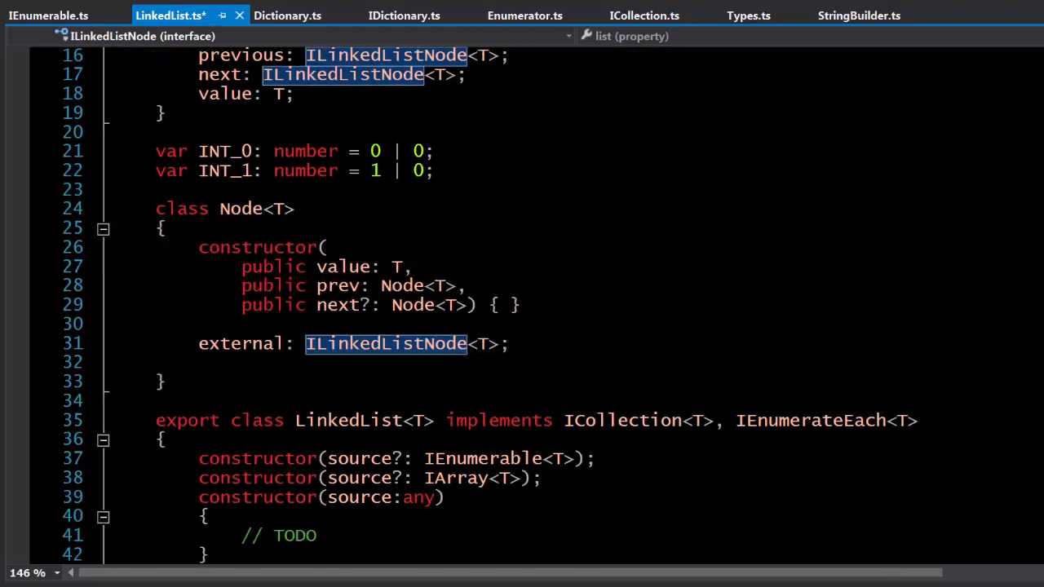
left_click(181, 209)
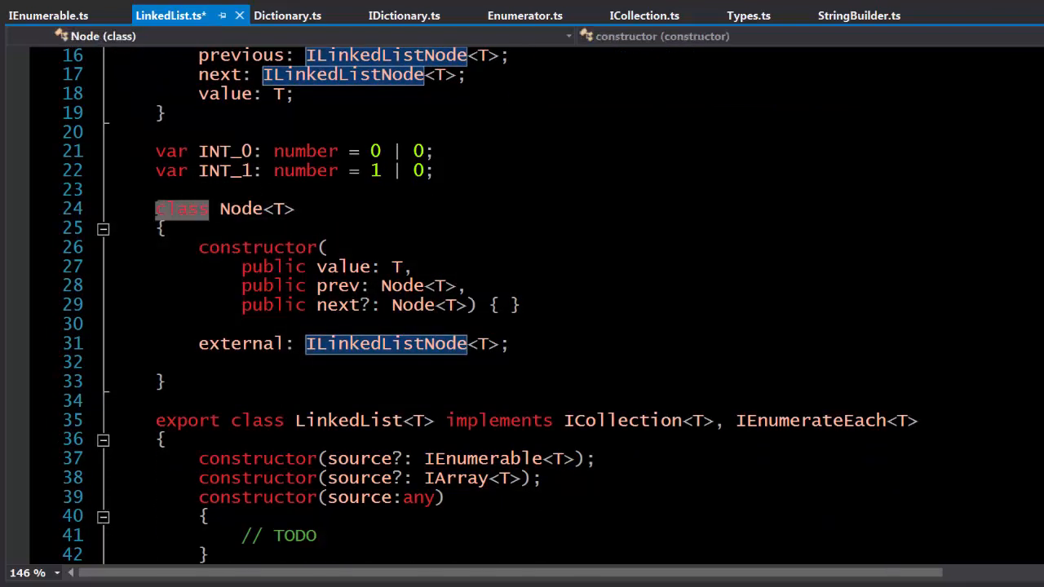
scroll("up", 3)
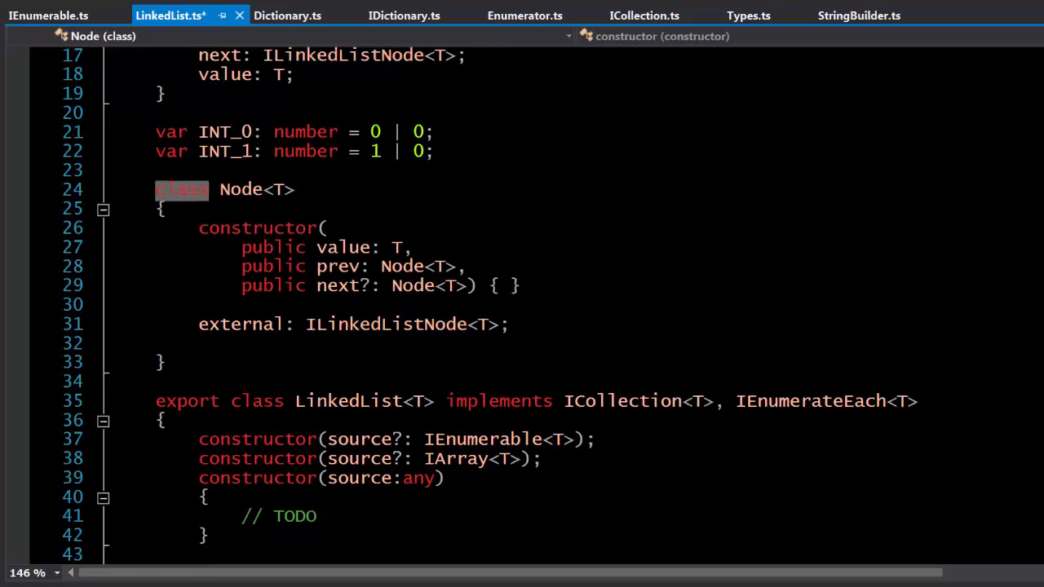
scroll("down", 3)
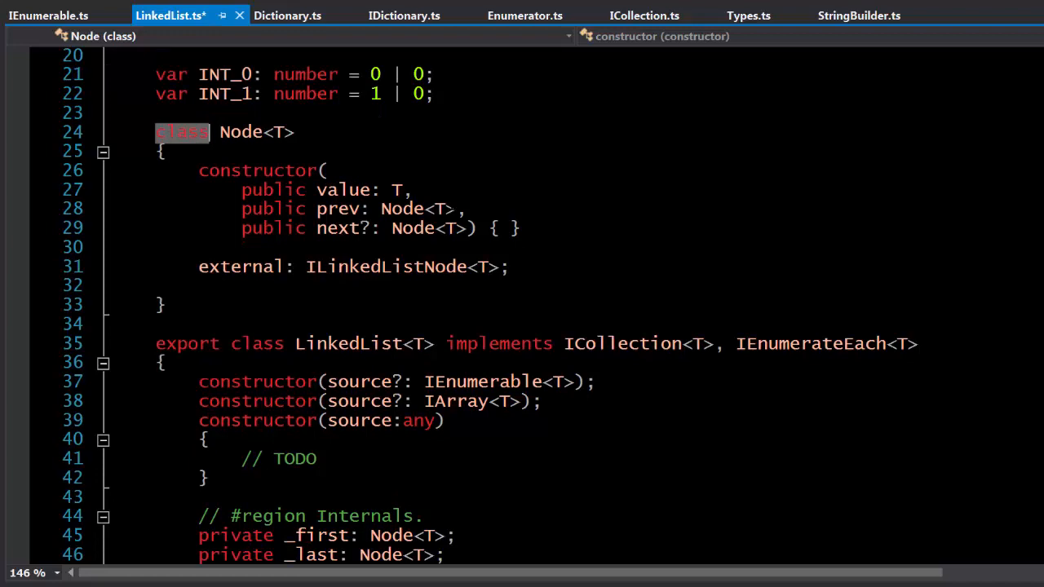
scroll("up", 3)
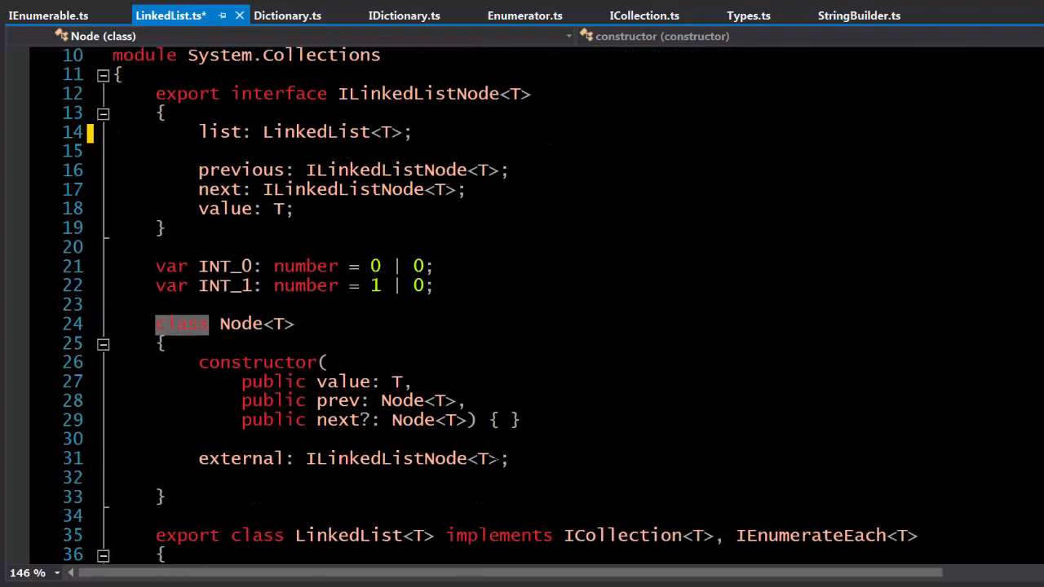
scroll("down", 3)
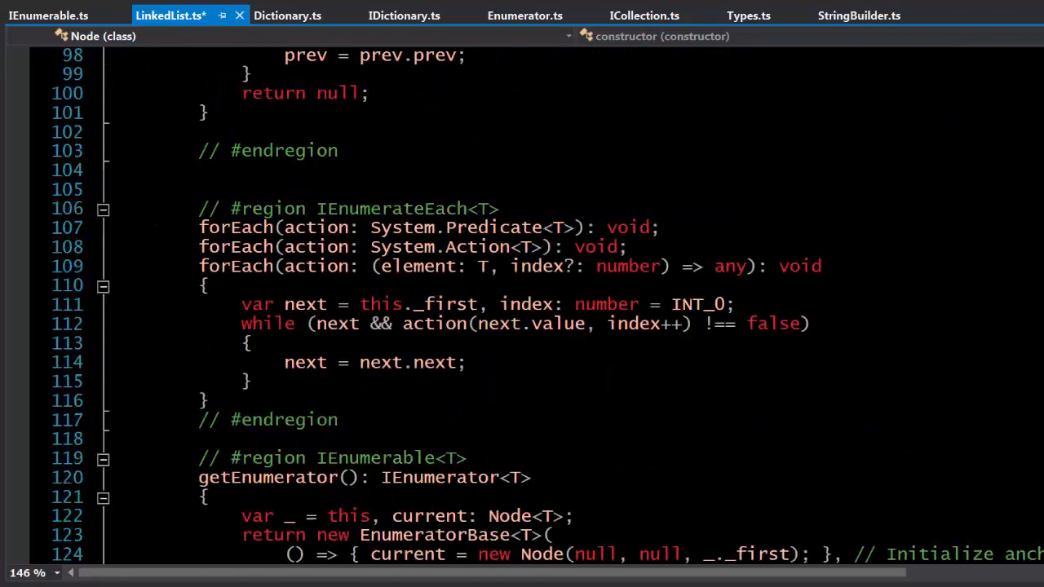
scroll("down", 3)
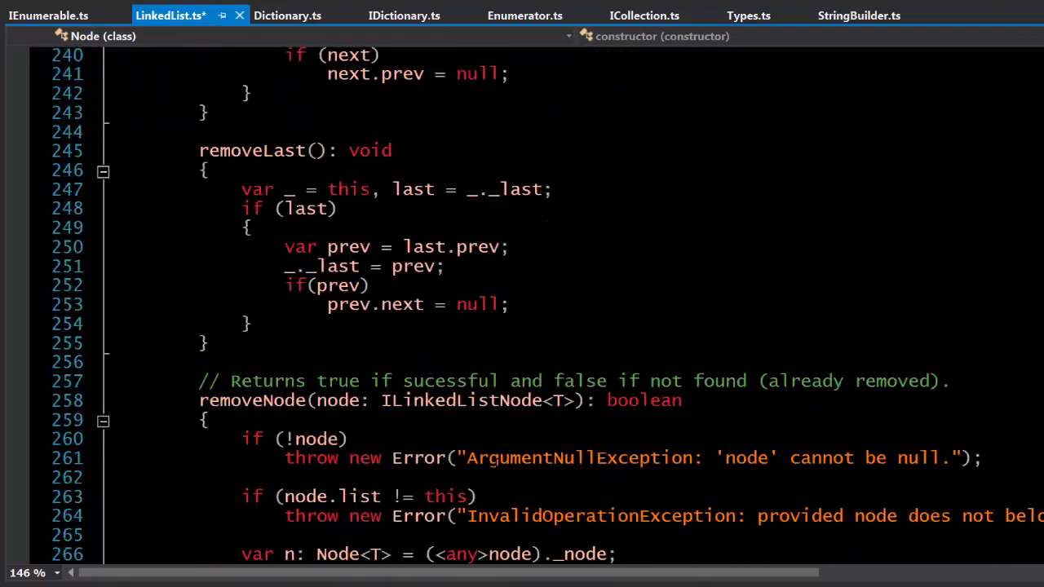
scroll("down", 3)
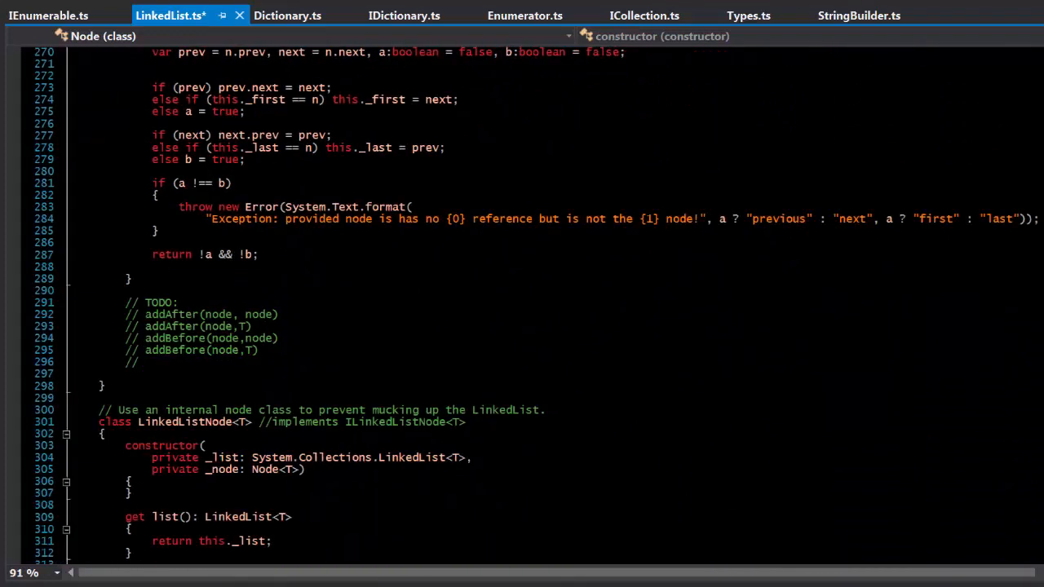
scroll("down", 3)
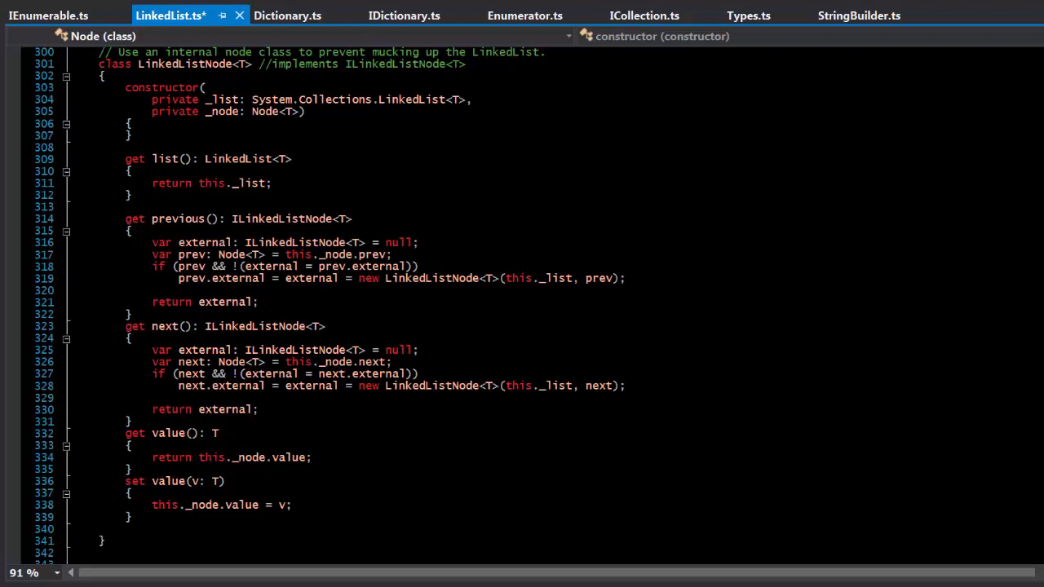
scroll("up", 3)
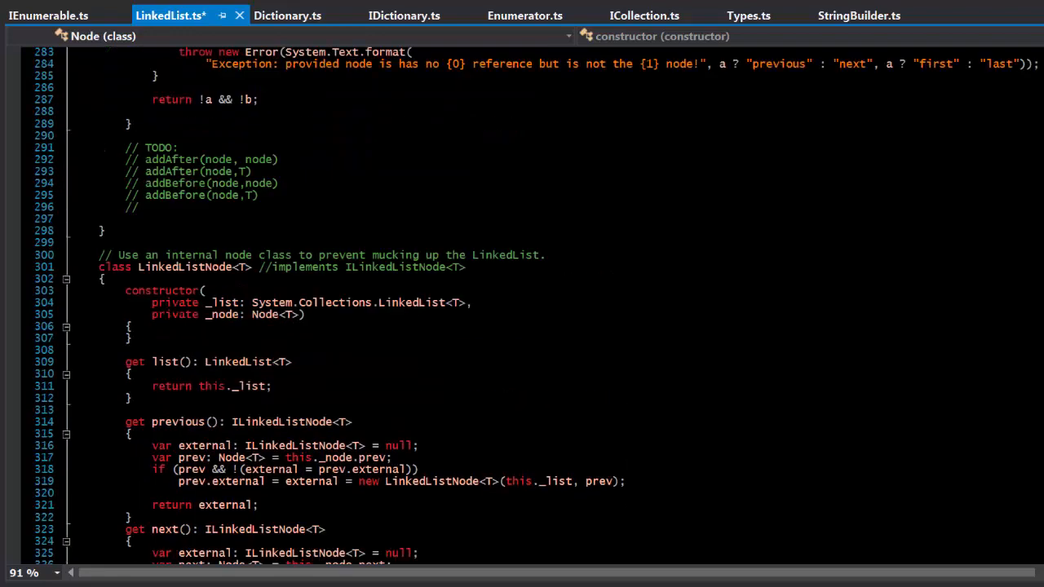
scroll("up", 3)
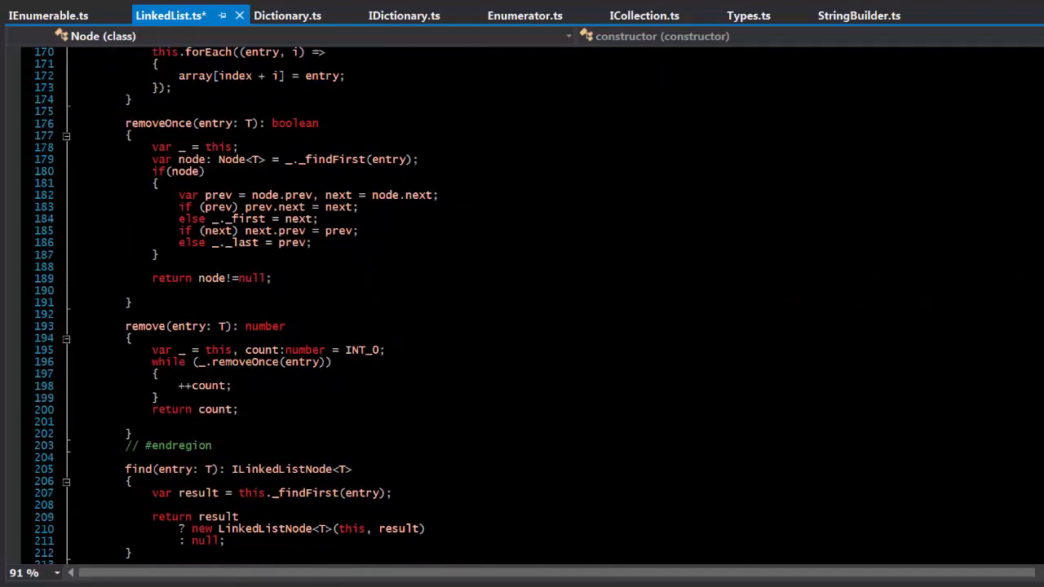
scroll("up", 3)
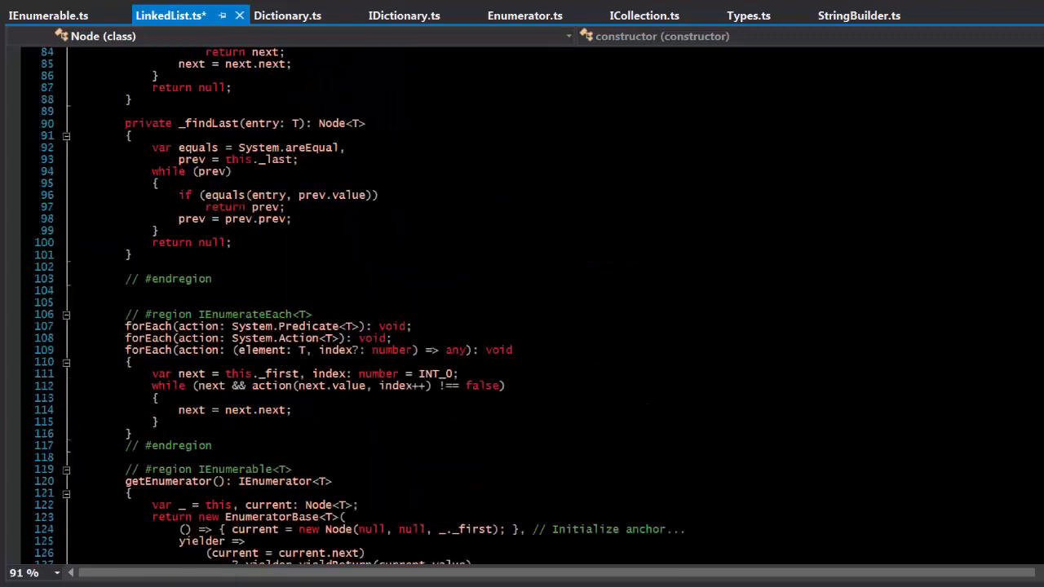
scroll("up", 3)
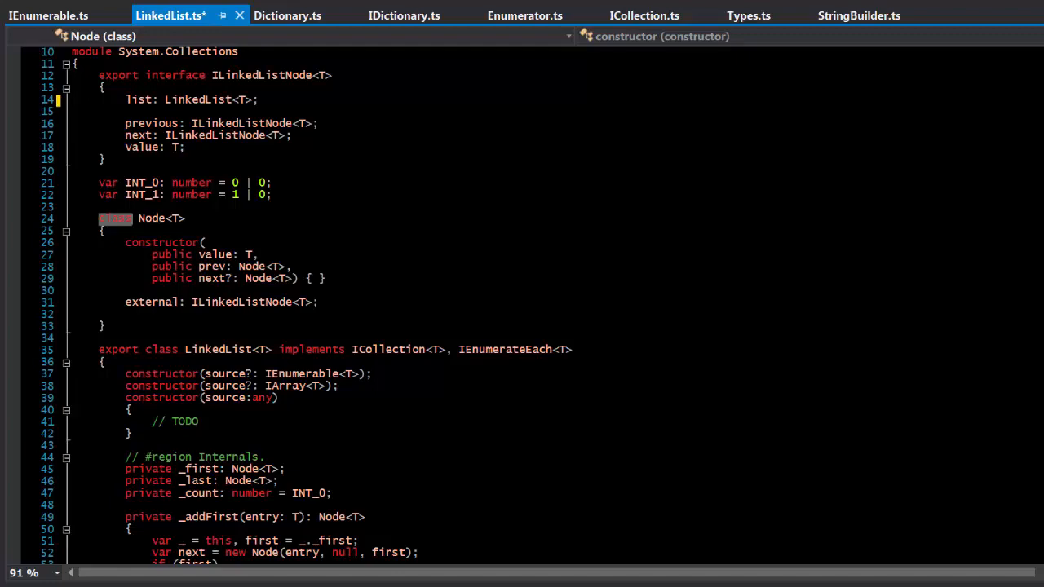
Step: Review the LinkedList methods down to the prev check inside removeLast
scroll("down", 3)
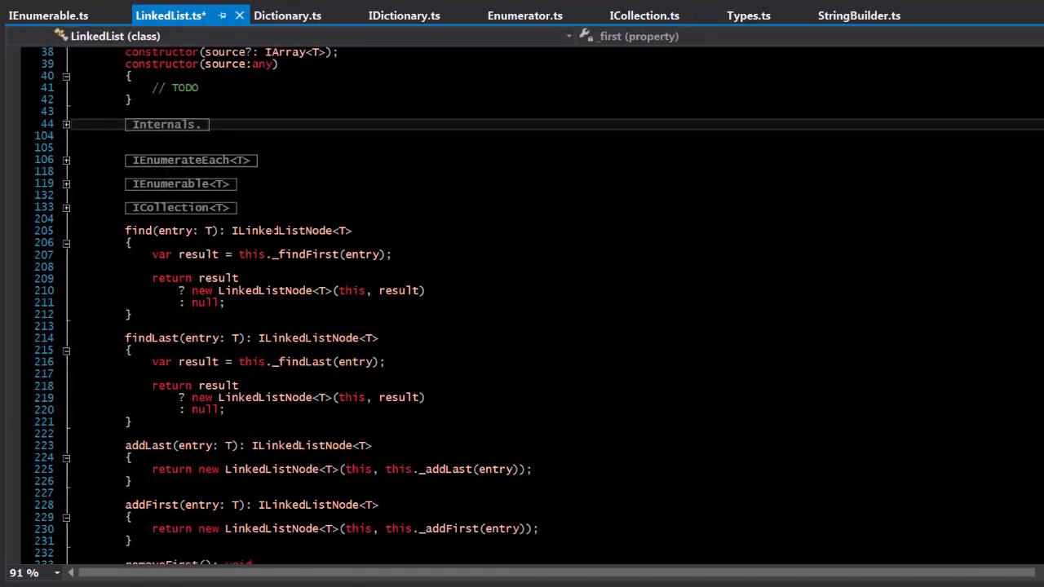
scroll("down", 3)
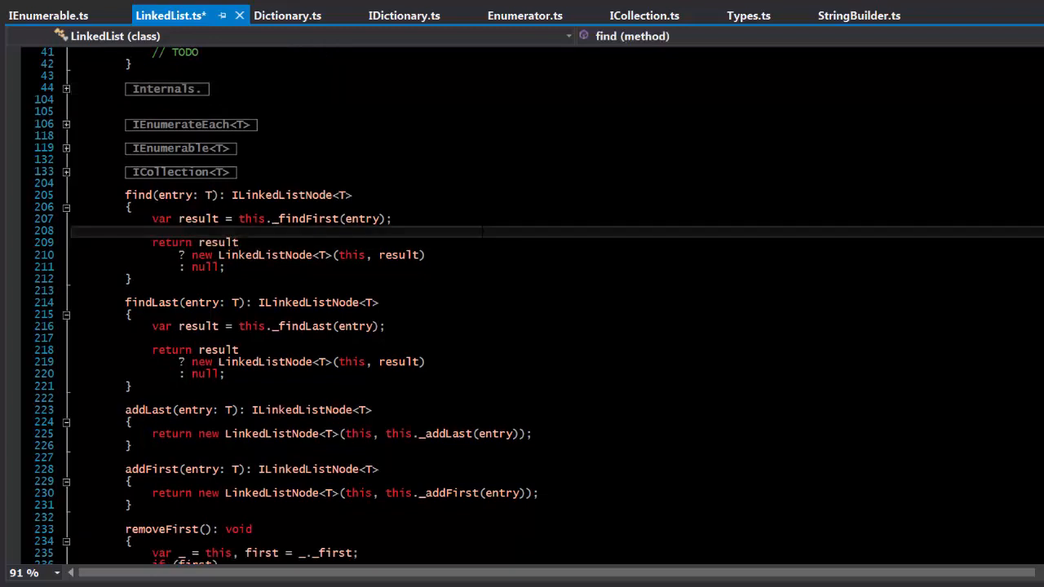
scroll("up", 3)
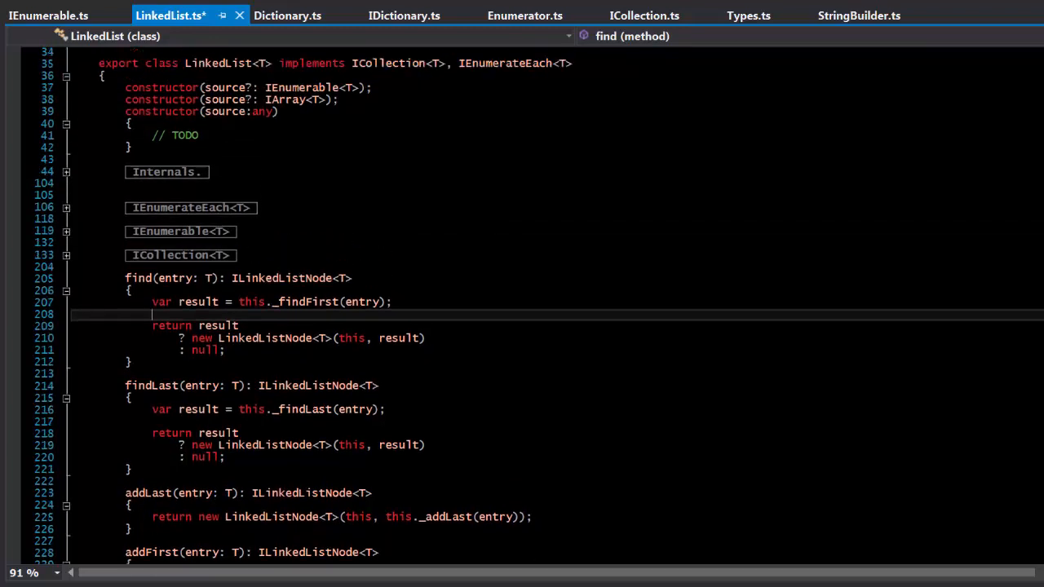
scroll("up", 3)
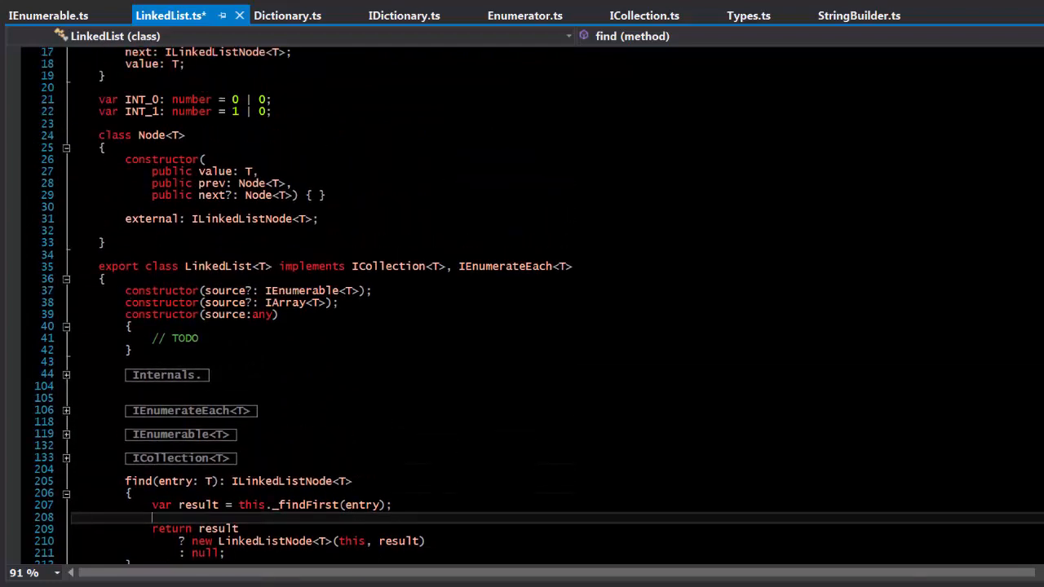
scroll("down", 3)
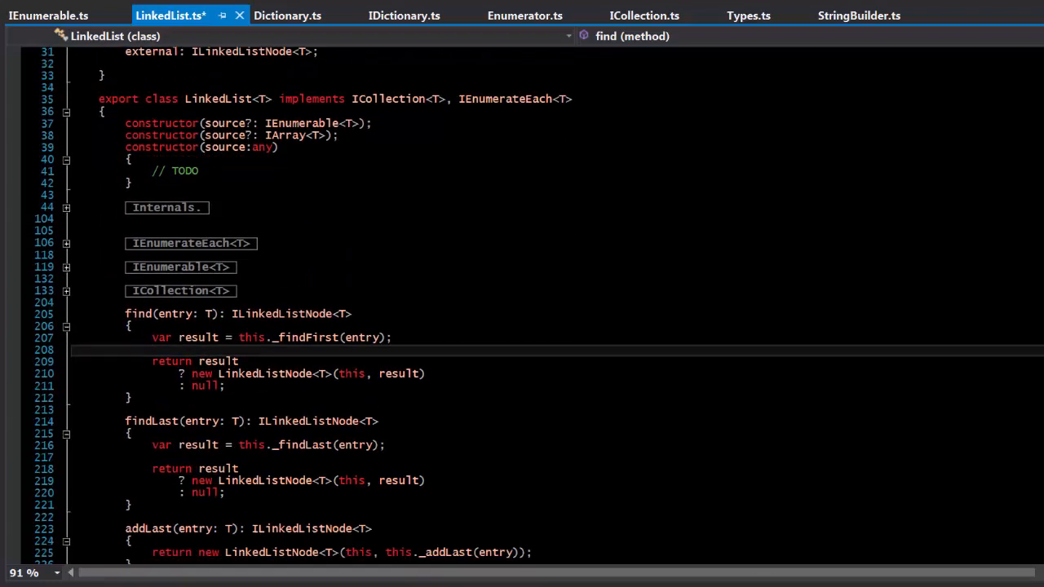
scroll("down", 3)
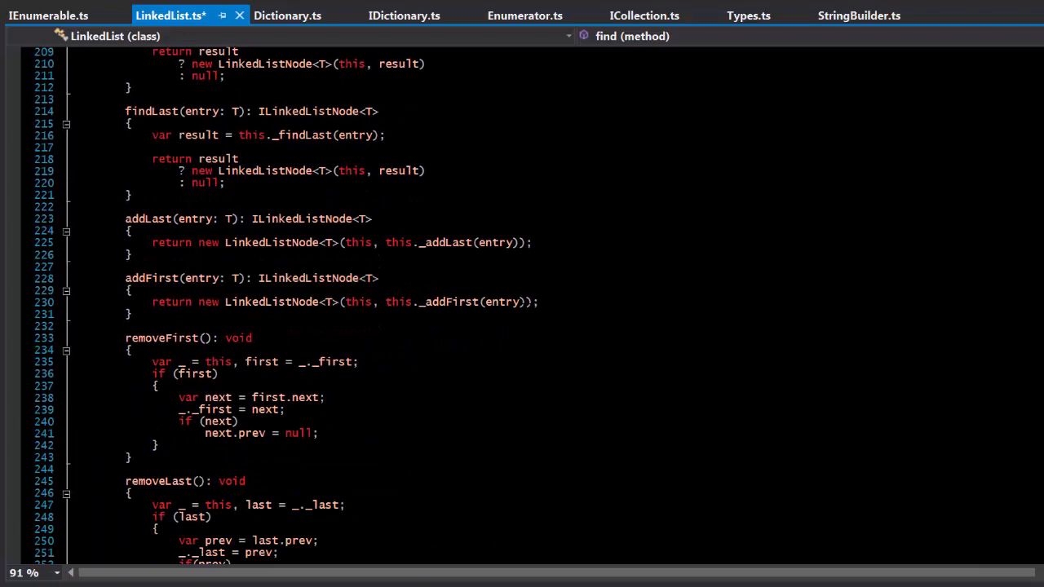
scroll("down", 3)
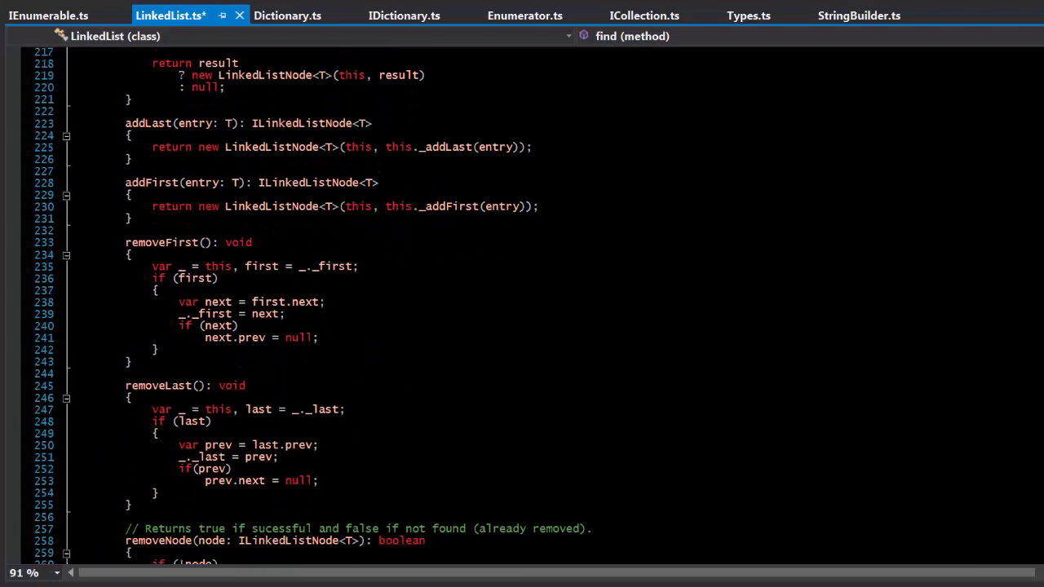
scroll("down", 3)
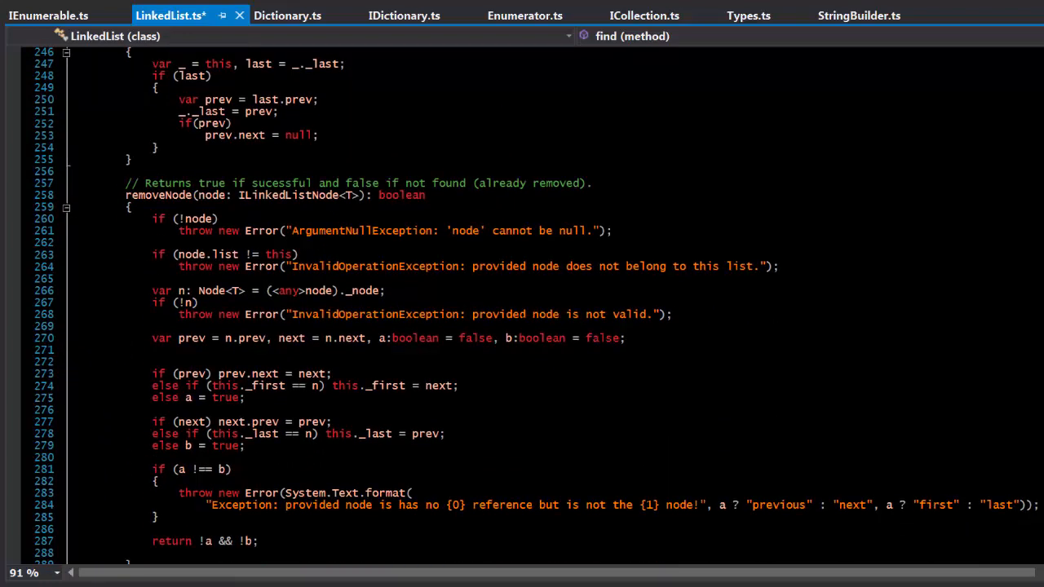
scroll("down", 3)
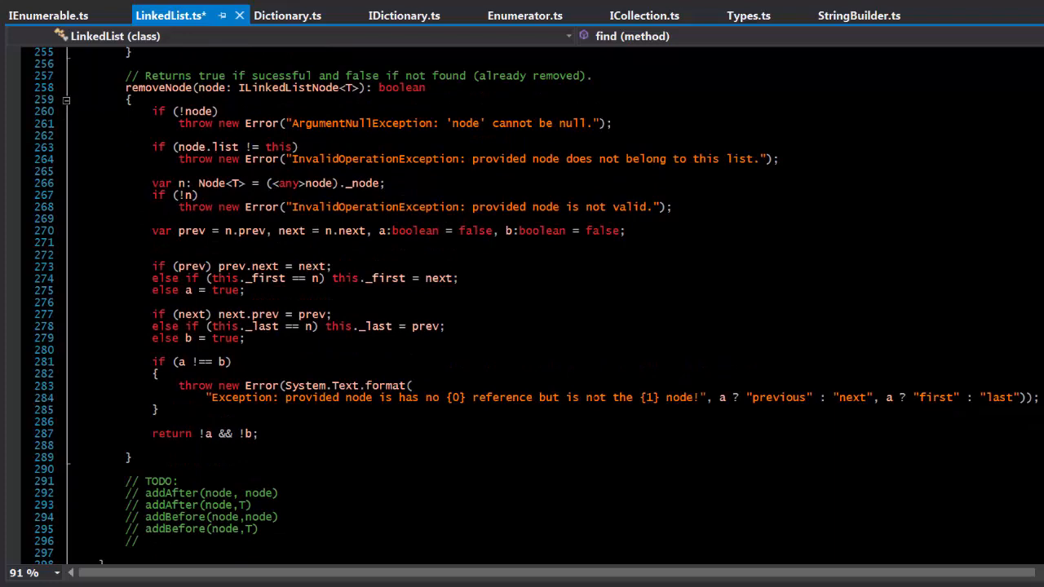
scroll("up", 3)
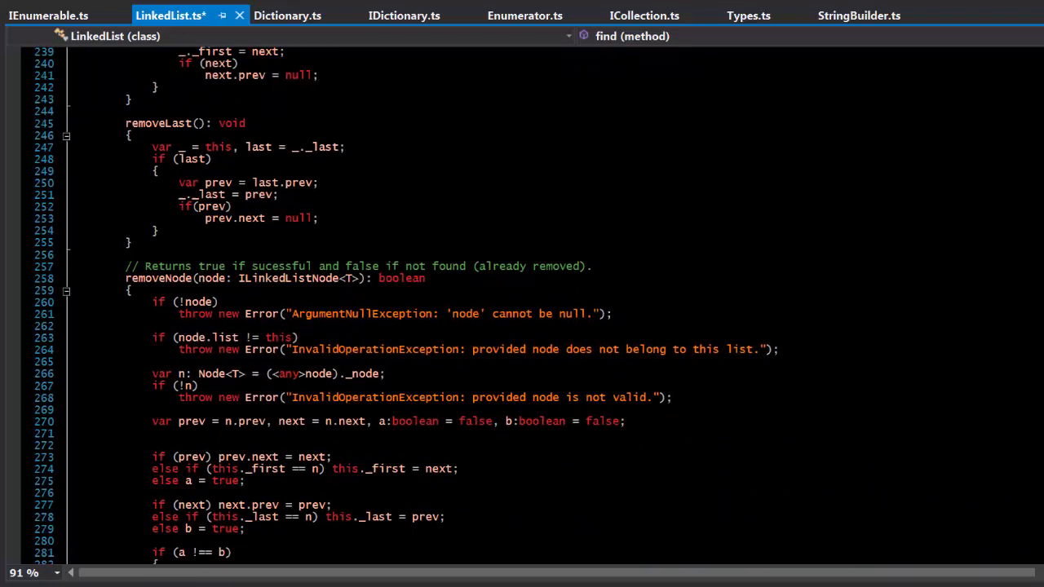
scroll("up", 3)
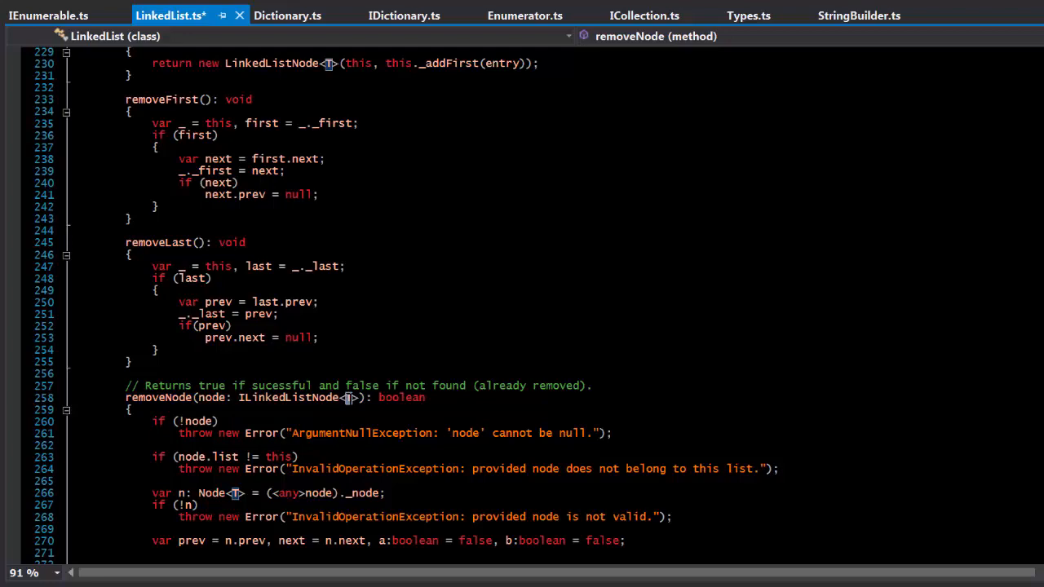
left_click(213, 326)
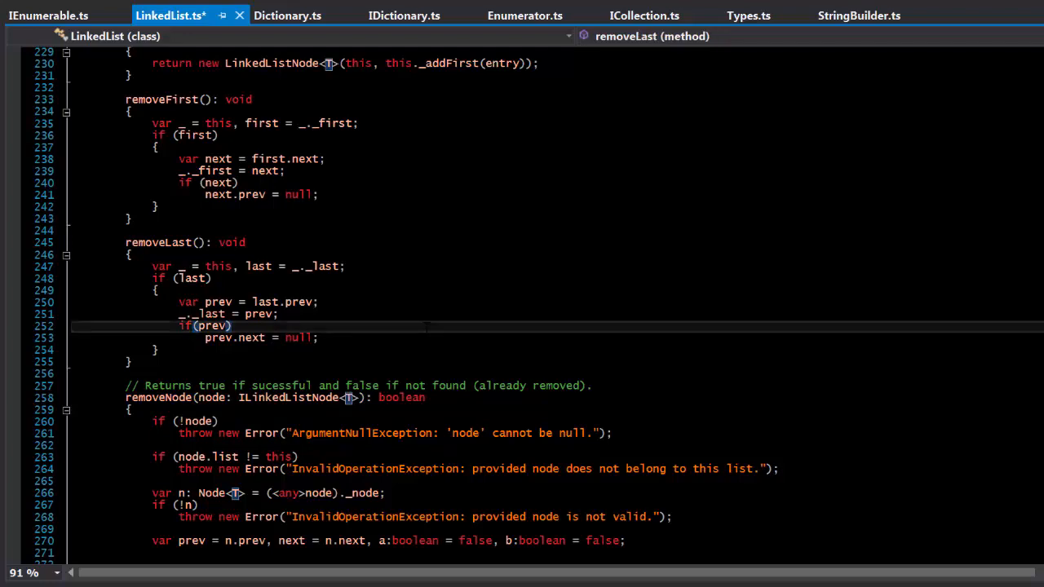
Step: Highlight all references to the ILinkedListNode type
scroll("up", 3)
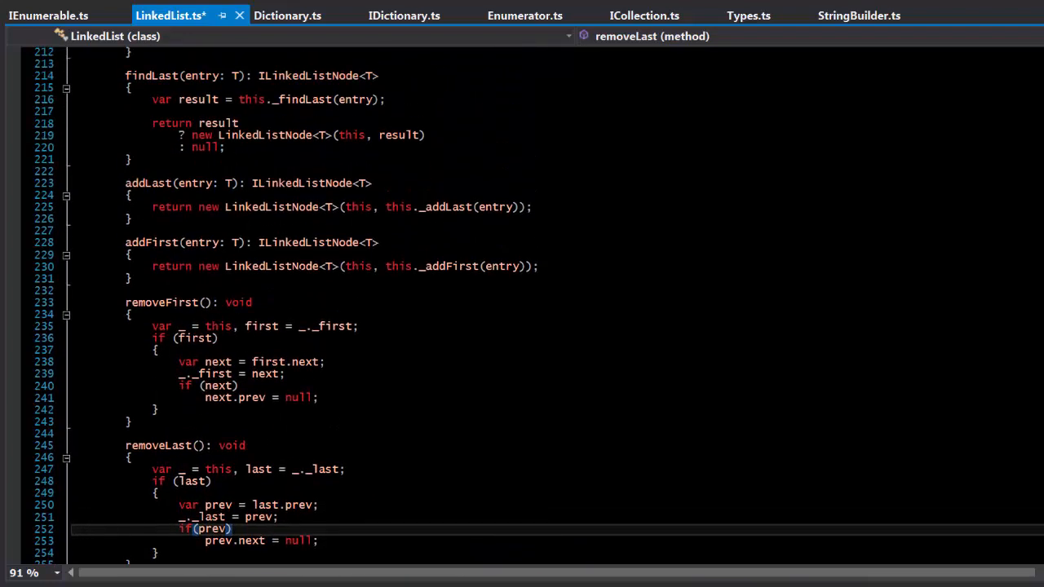
scroll("up", 3)
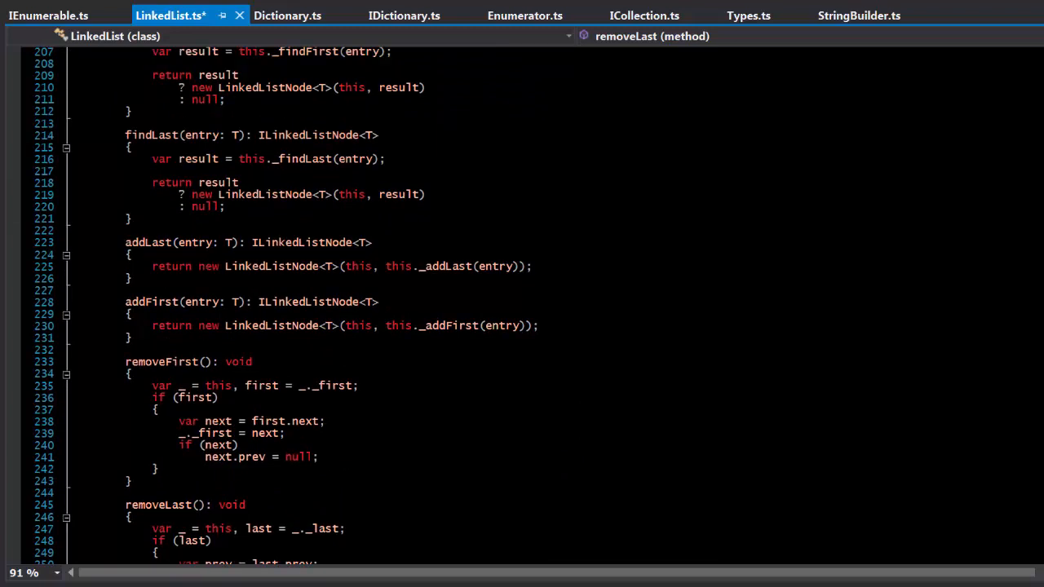
scroll("up", 3)
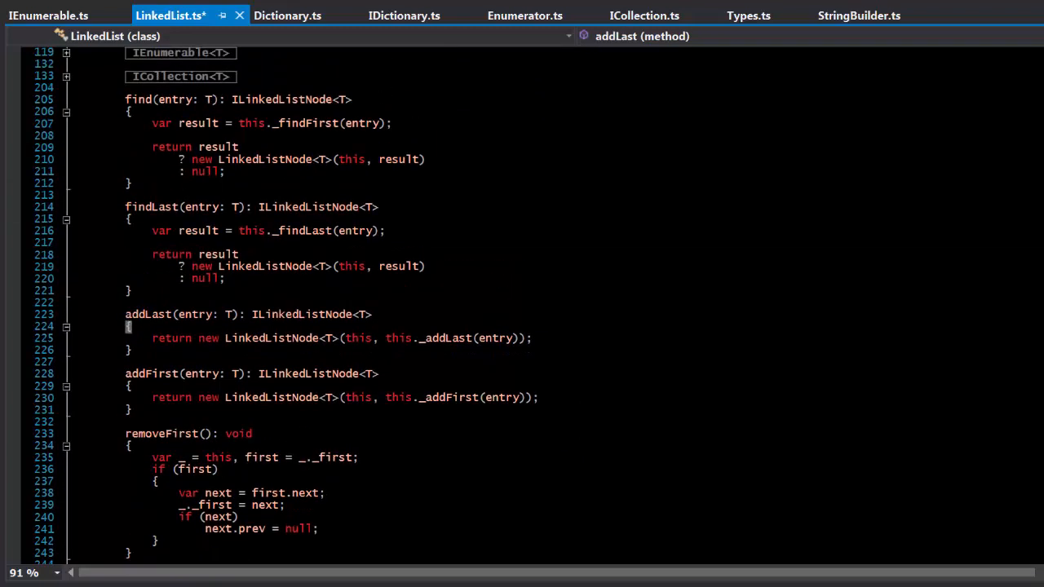
scroll("down", 3)
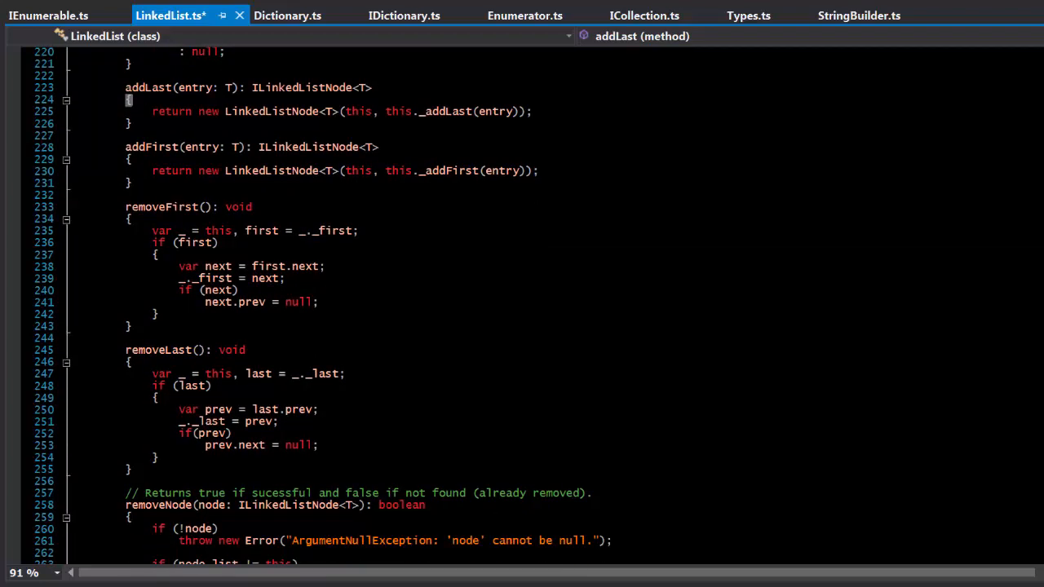
scroll("down", 3)
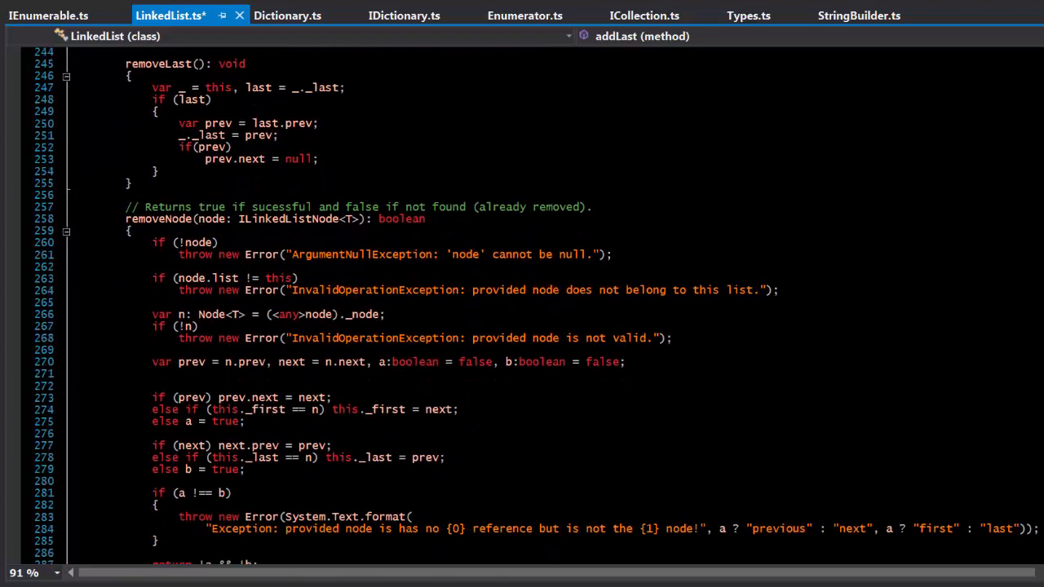
double_click(288, 218)
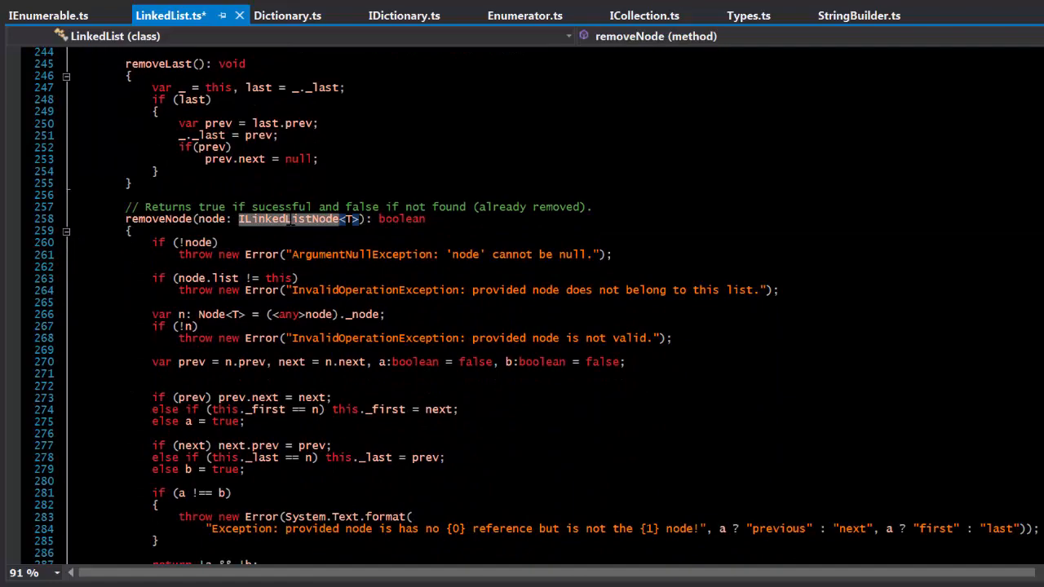
scroll("down", 3)
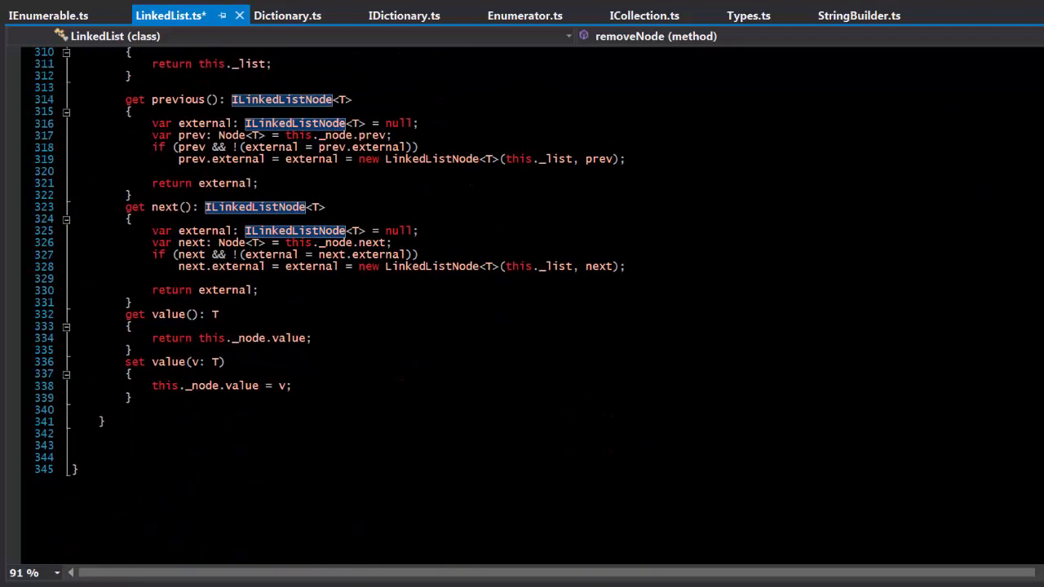
scroll("up", 3)
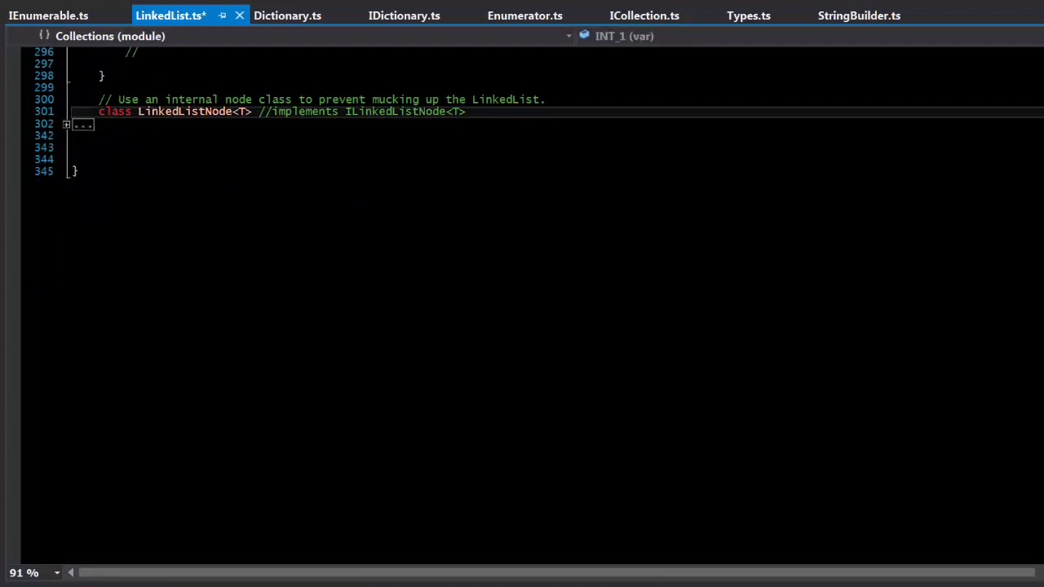
scroll("up", 3)
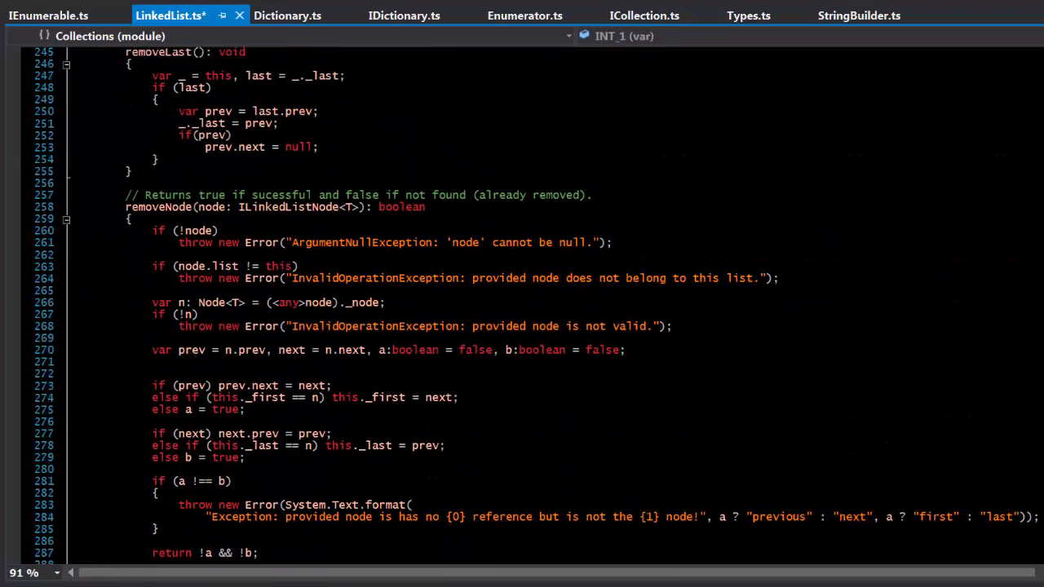
scroll("down", 3)
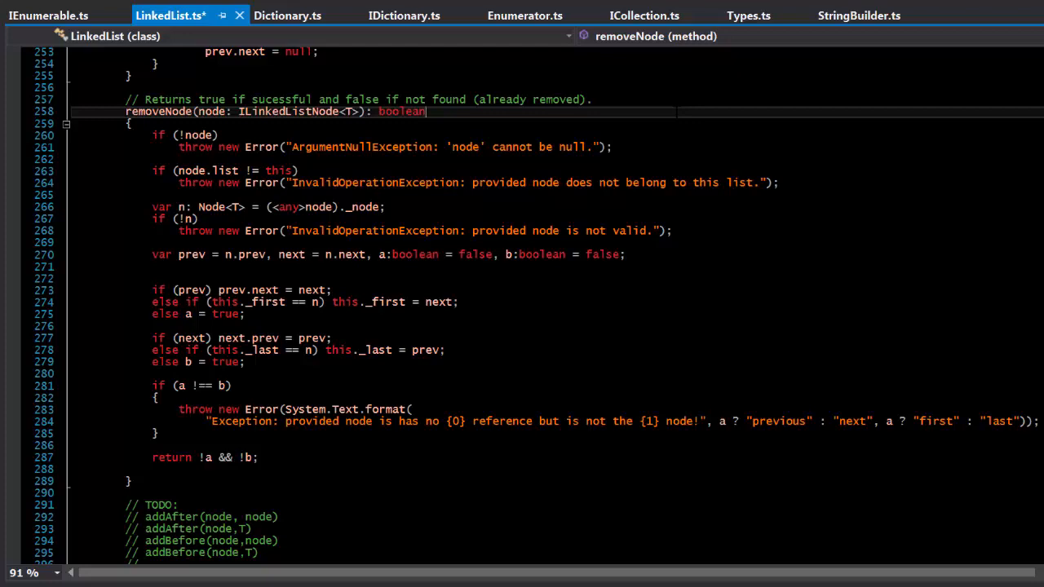
scroll("up", 3)
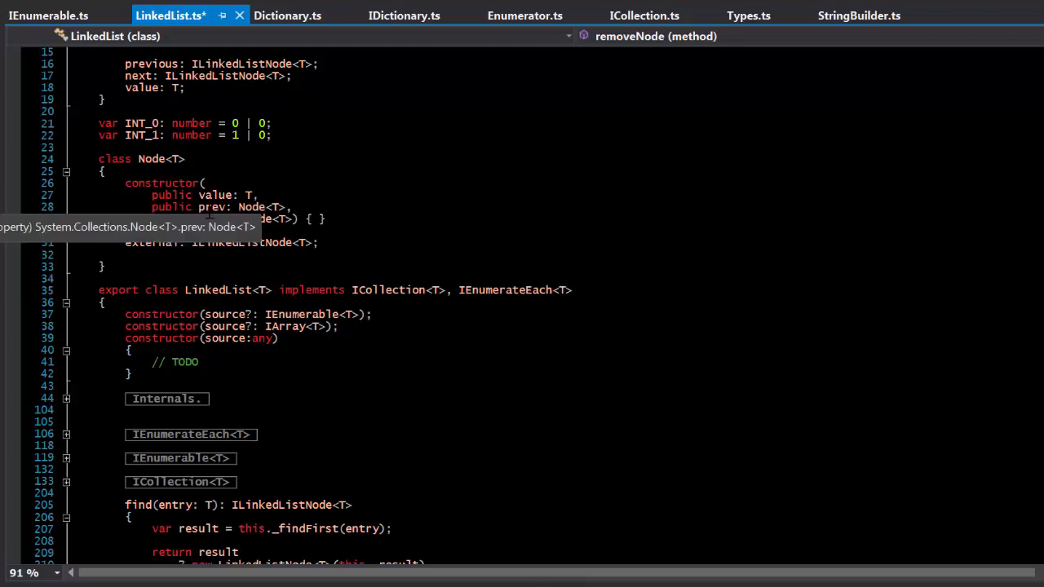
left_click(212, 206)
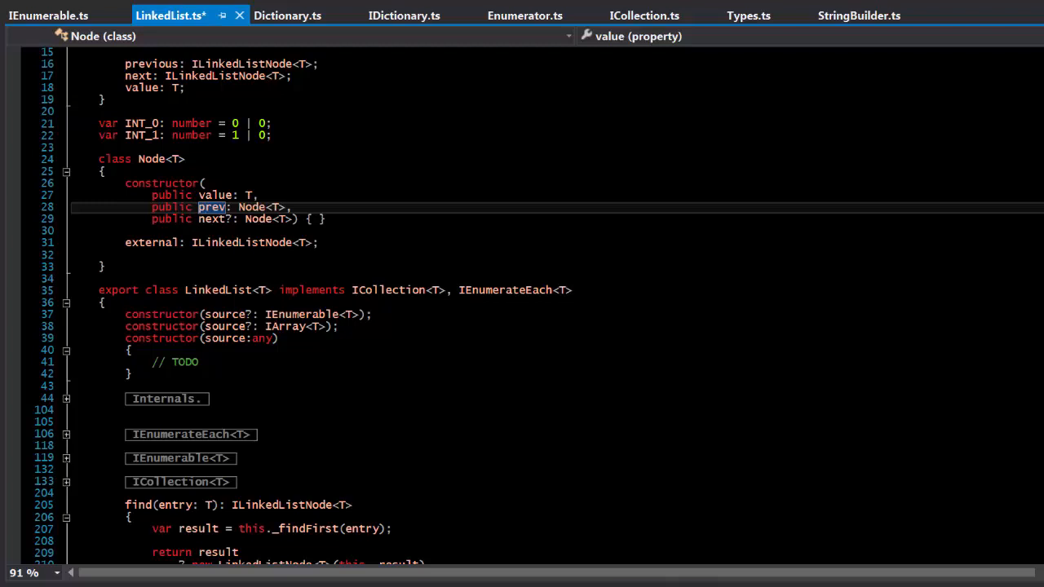
scroll("up", 3)
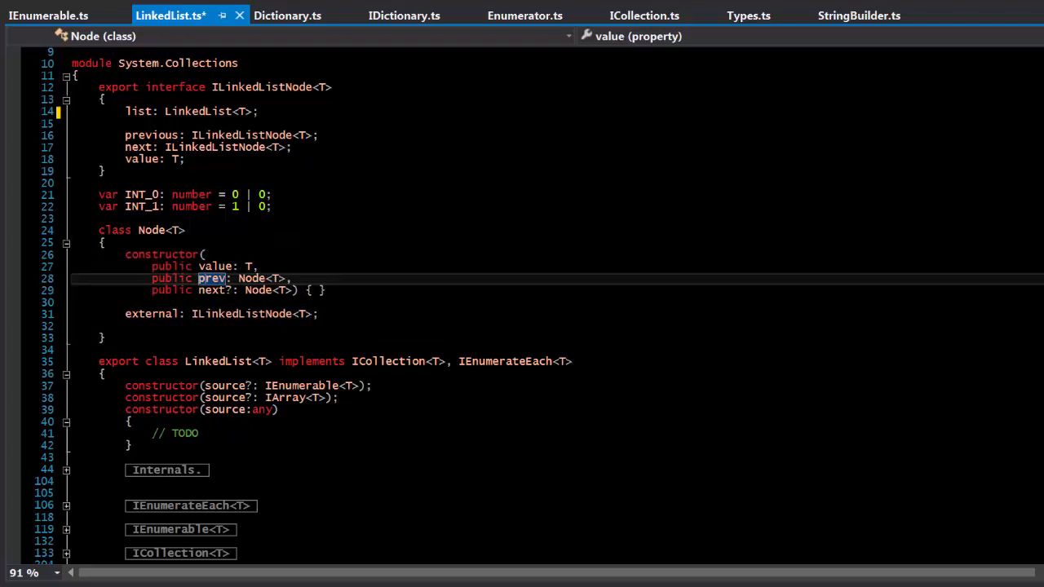
left_click(102, 337)
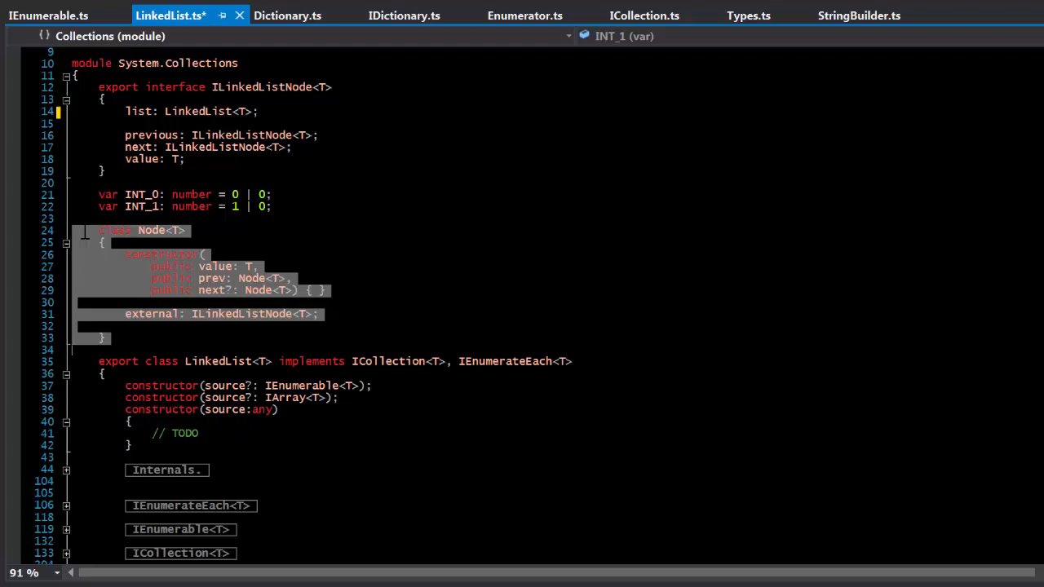
Step: Clear the Node class selection and read LinkedList.ts from the header to removeNode
left_click(274, 194)
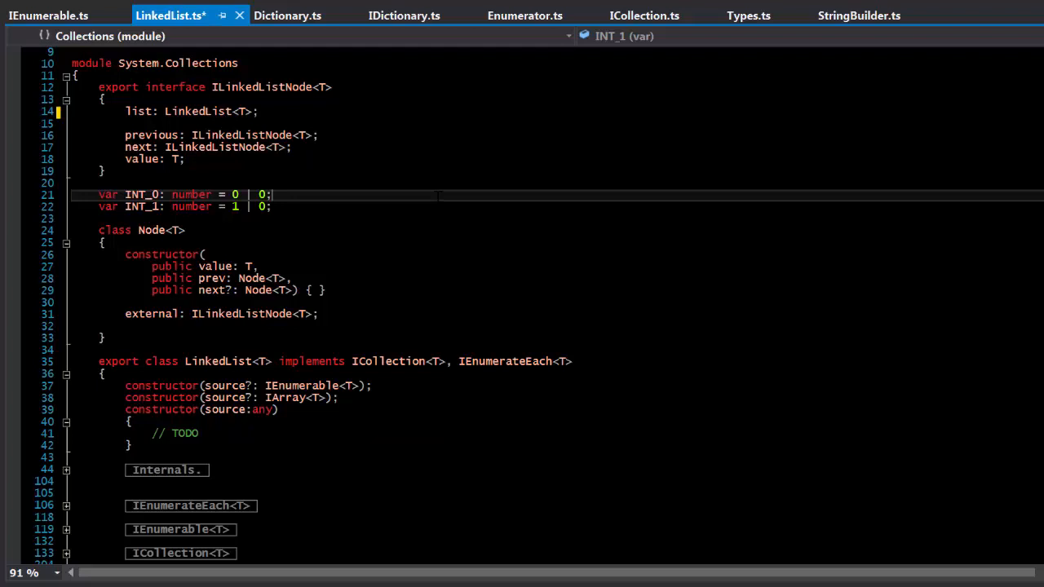
scroll("up", 3)
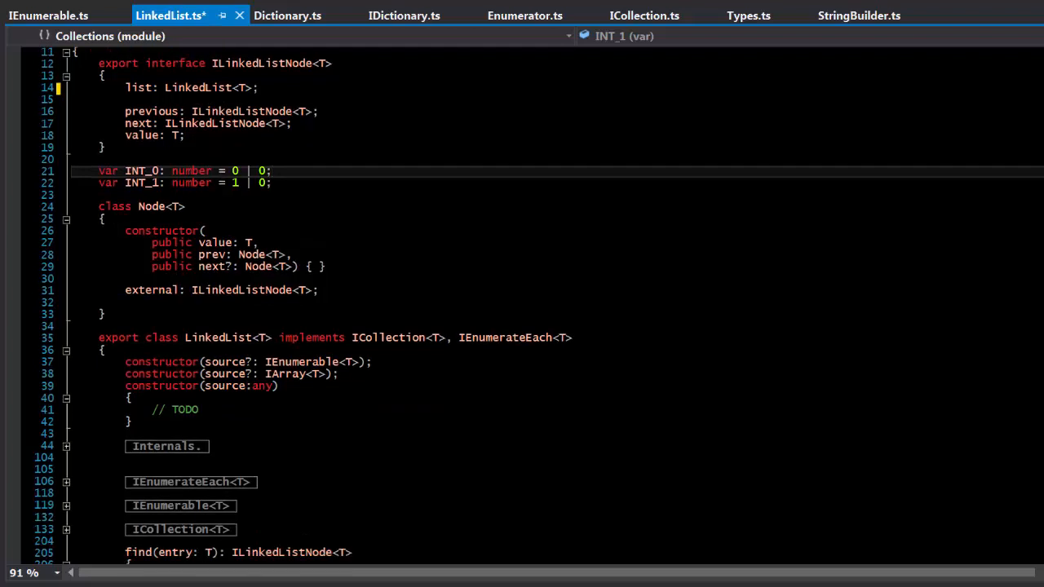
scroll("up", 3)
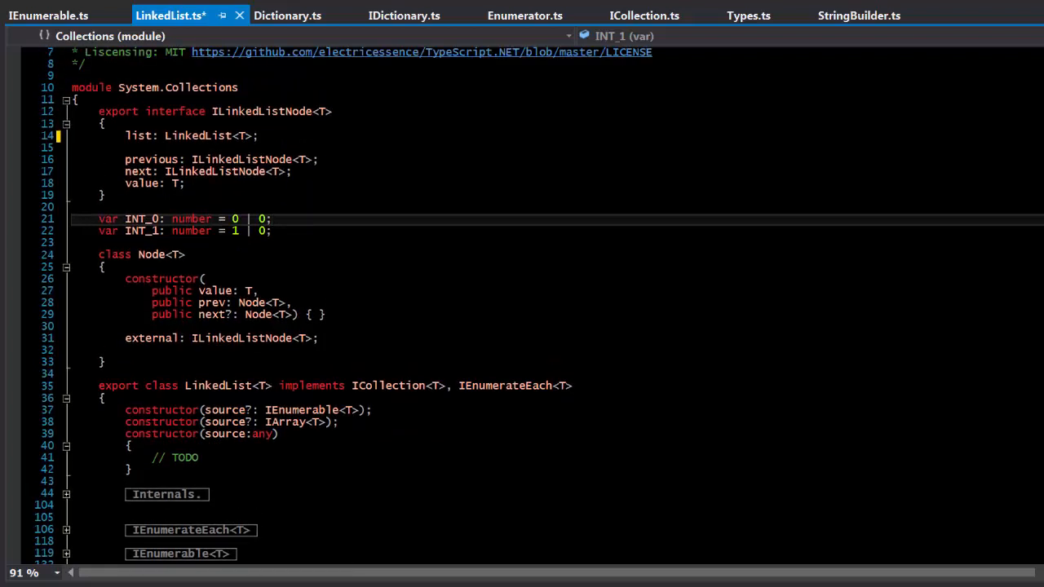
scroll("up", 3)
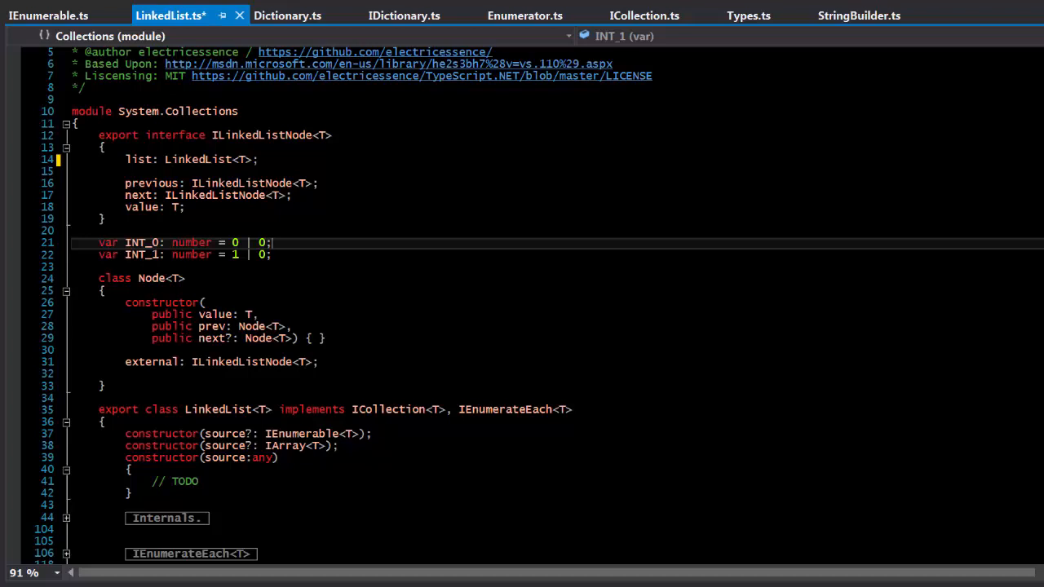
scroll("down", 3)
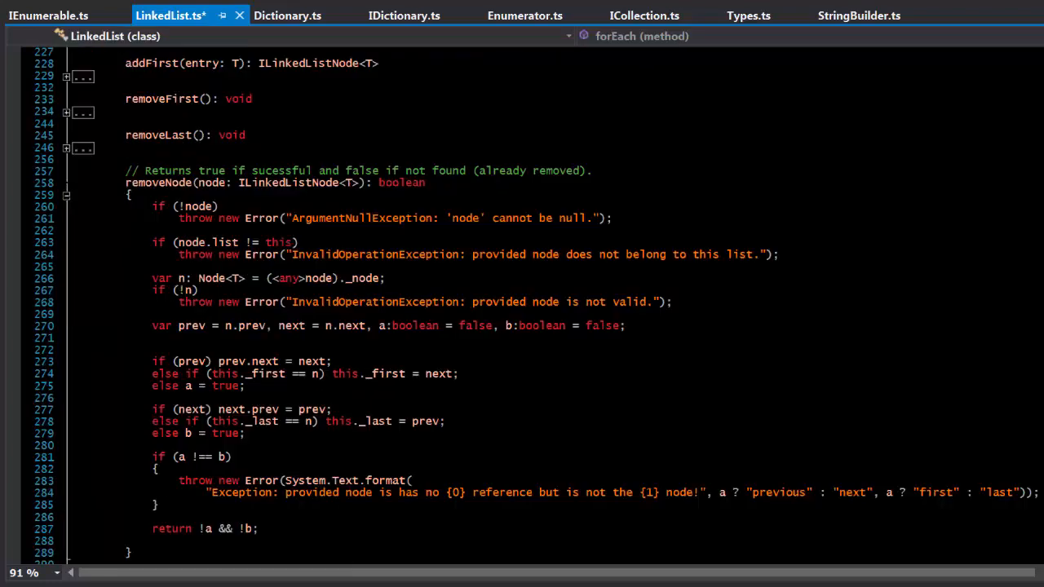
Step: Collapse the removeNode body and scroll up toward the MSDN reference link
left_click(66, 195)
type("addAfter(node, T)")
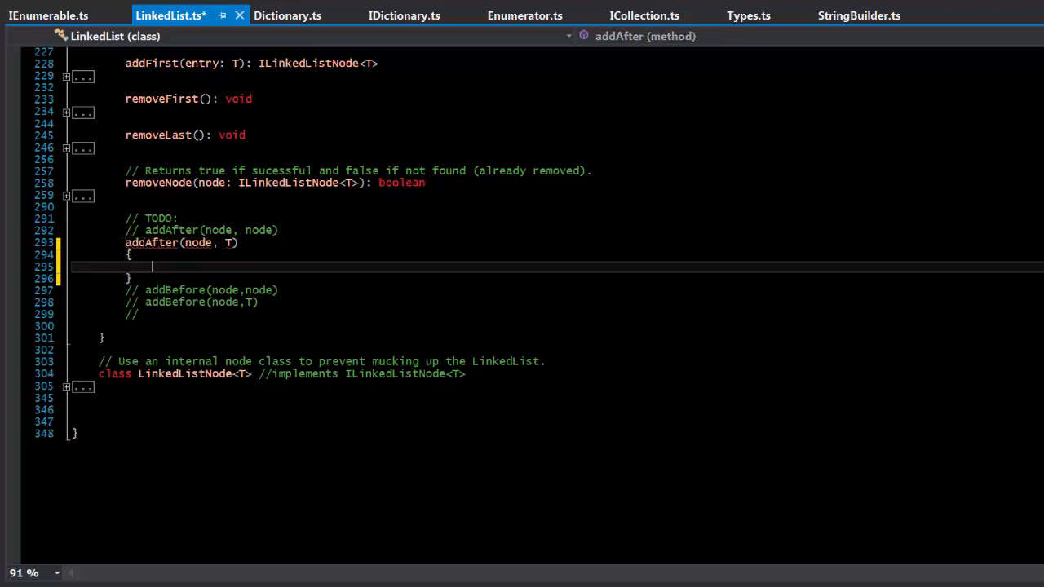
scroll("up", 3)
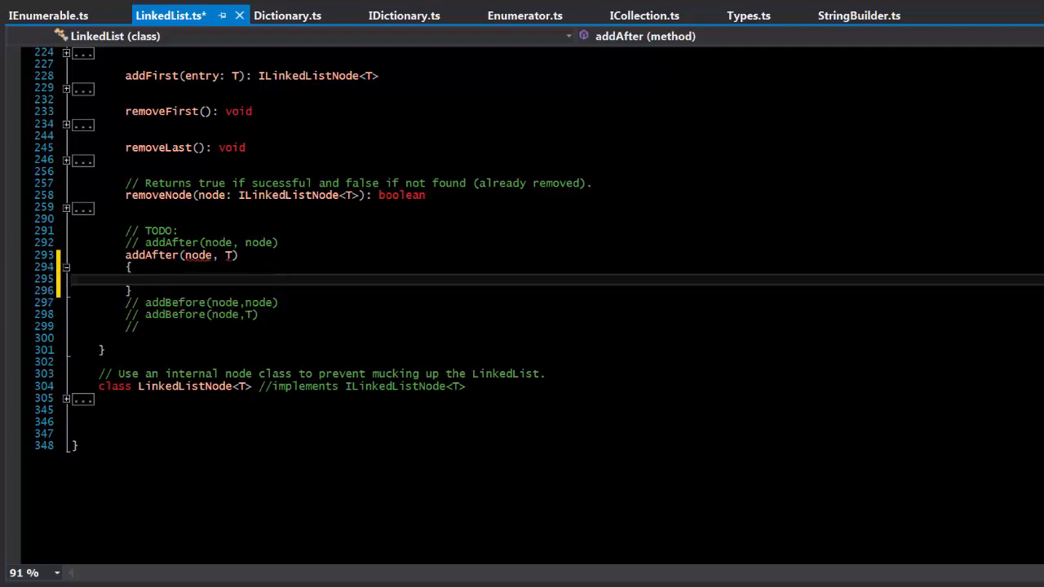
mouse_move(231, 254)
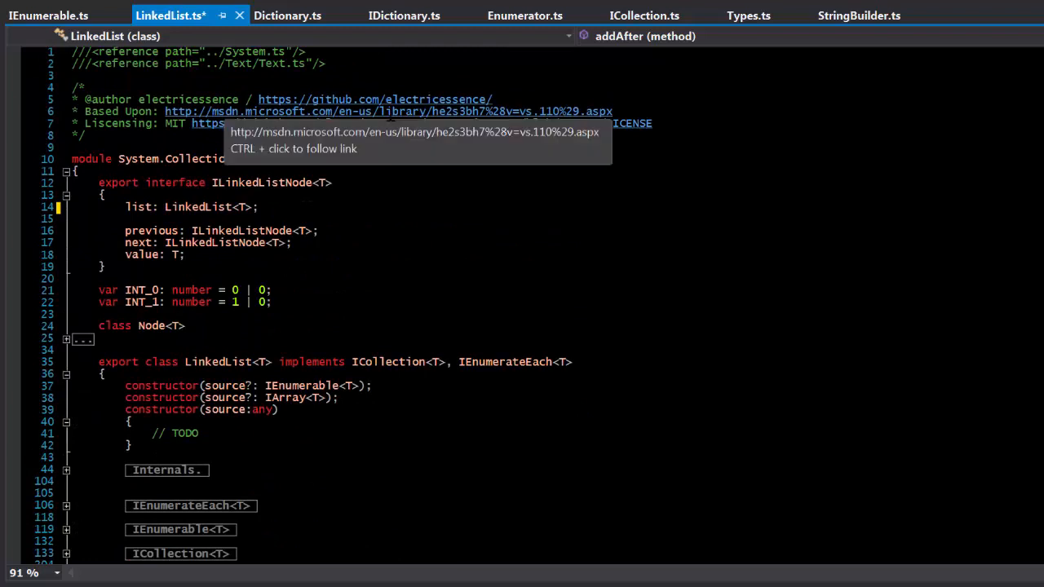
Step: Open the MSDN LinkedList docs and the AddAfter(LinkedListNode<T>, LinkedListNode<T>) page
left_click(388, 111)
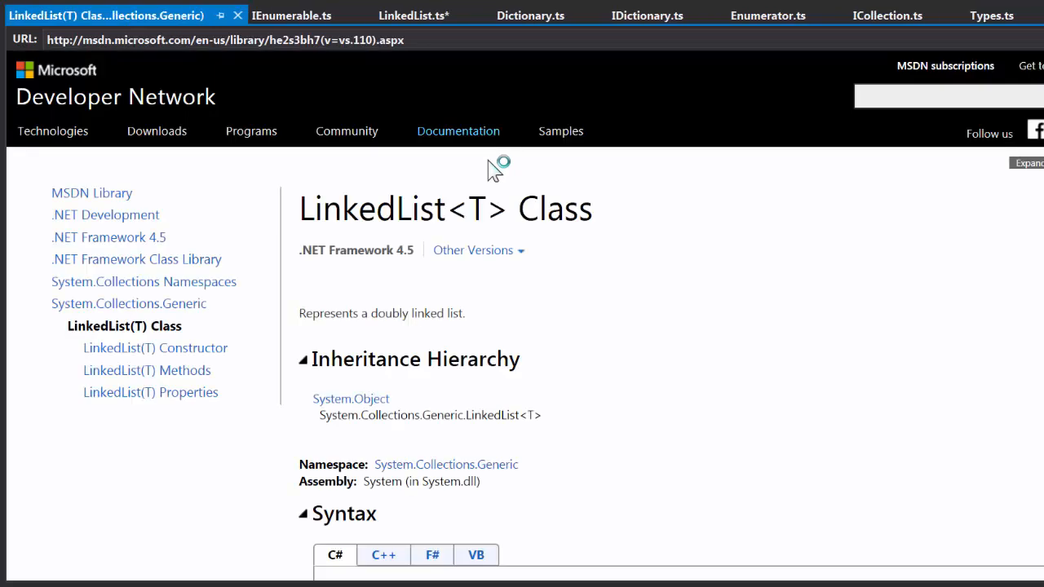
scroll("down", 3)
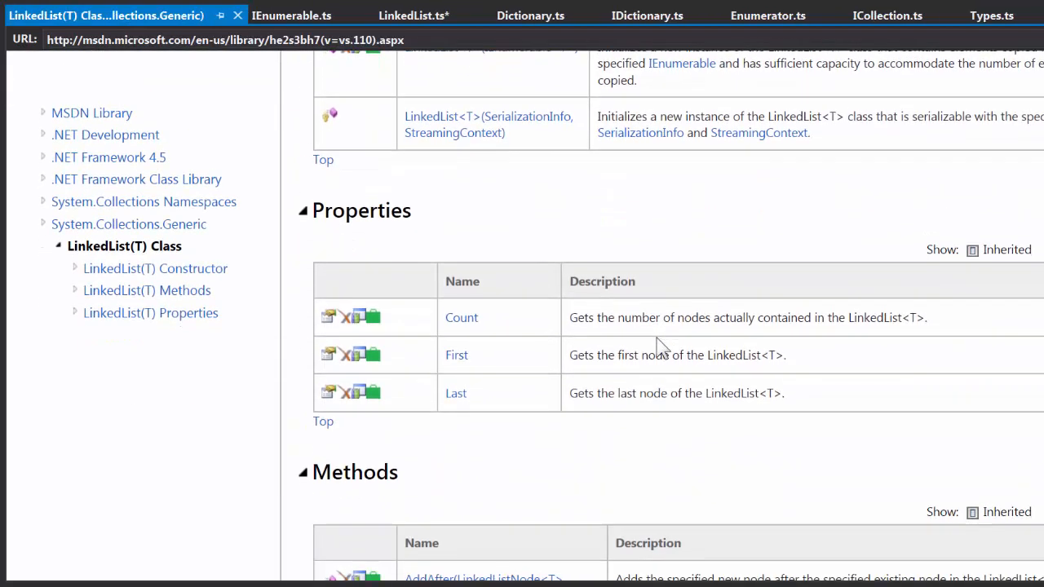
scroll("down", 3)
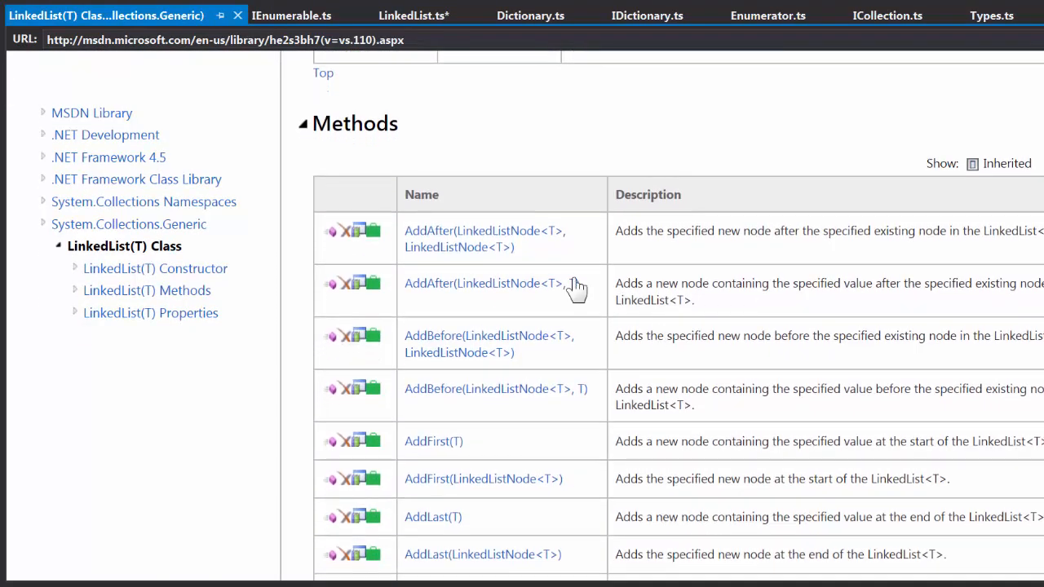
left_click(484, 284)
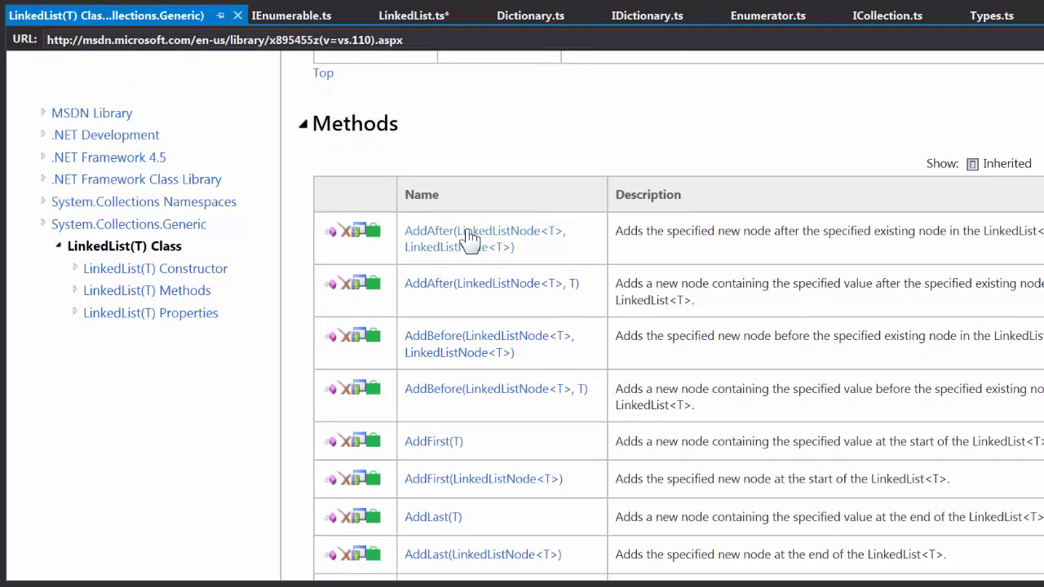
Step: Read the AddAfter(LinkedListNode<T>, T) overload page, then return to LinkedList.ts
left_click(484, 231)
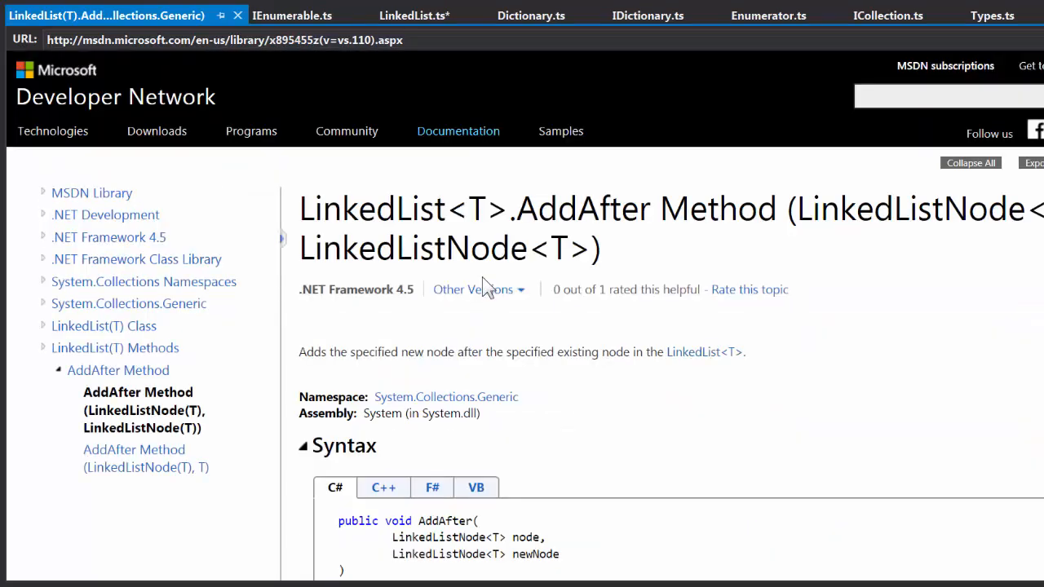
left_click(146, 459)
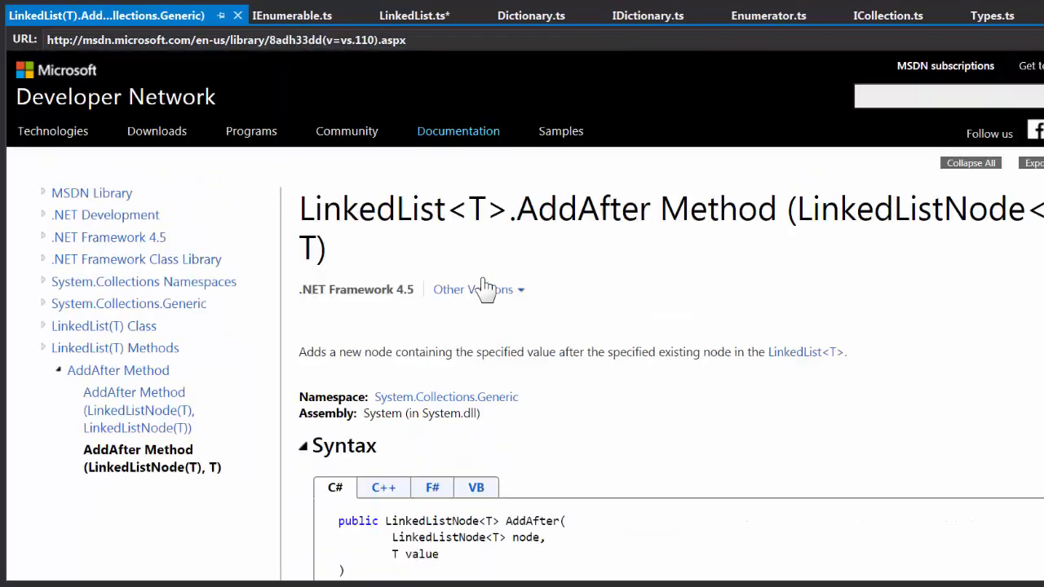
scroll("down", 3)
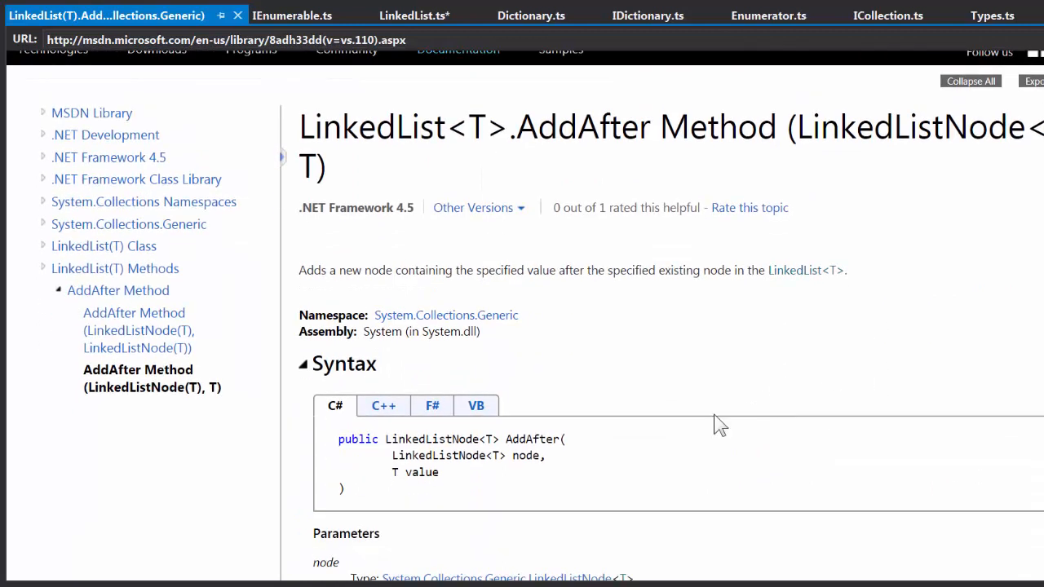
double_click(412, 439)
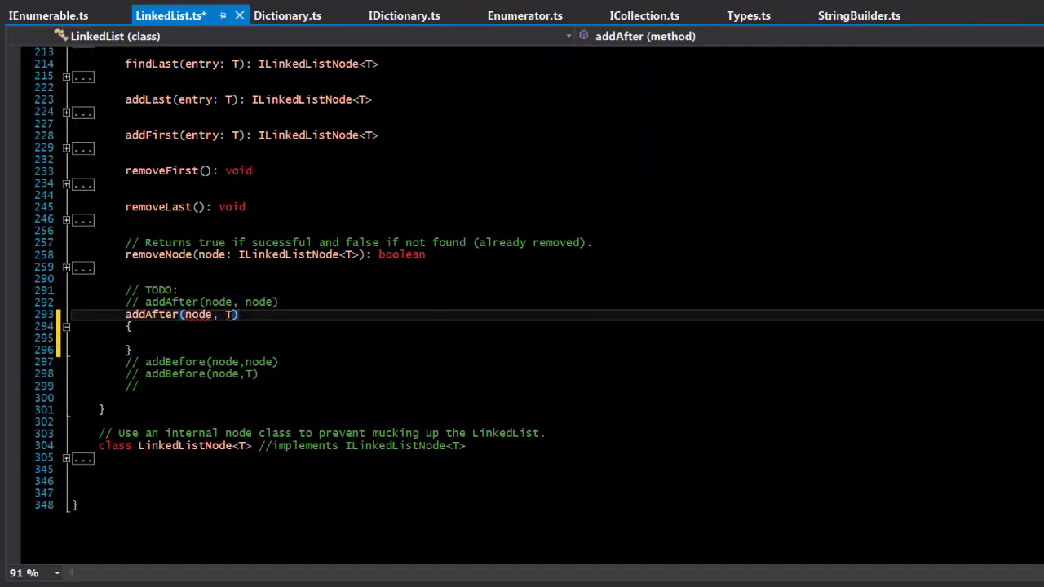
Step: Write the signature addAfter(node:ILinkedListNode<T>, entry:T): ILinkedListNode<T> using IntelliSense
scroll("up", 3)
type(": ILinkedListNode<T>")
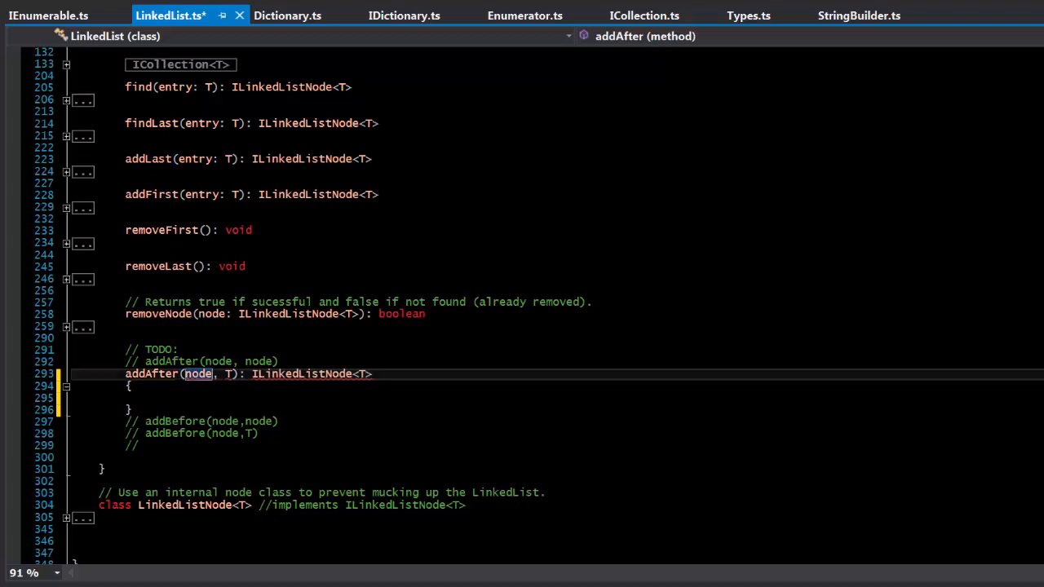
mouse_move(198, 373)
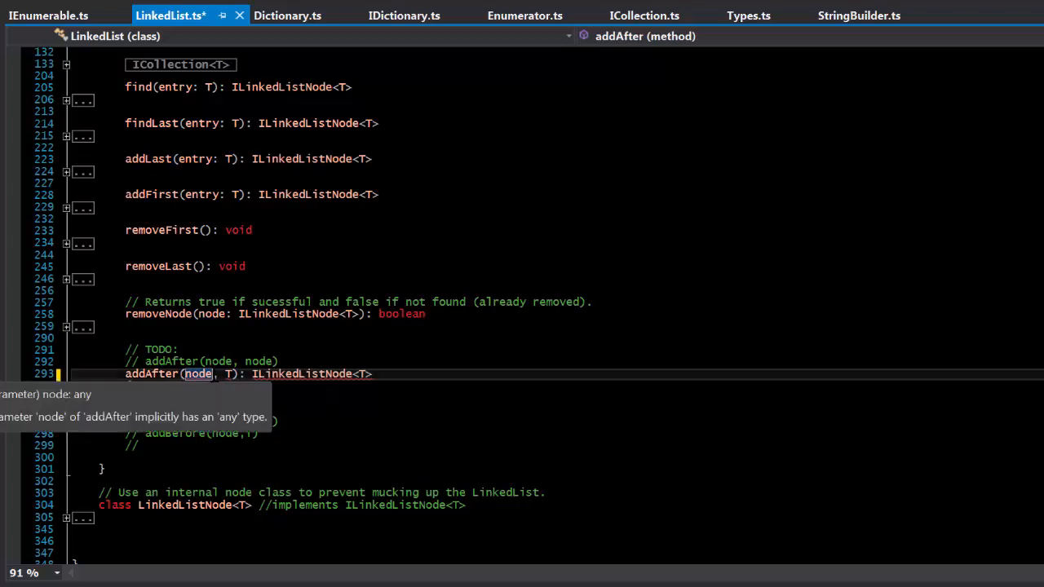
type("I")
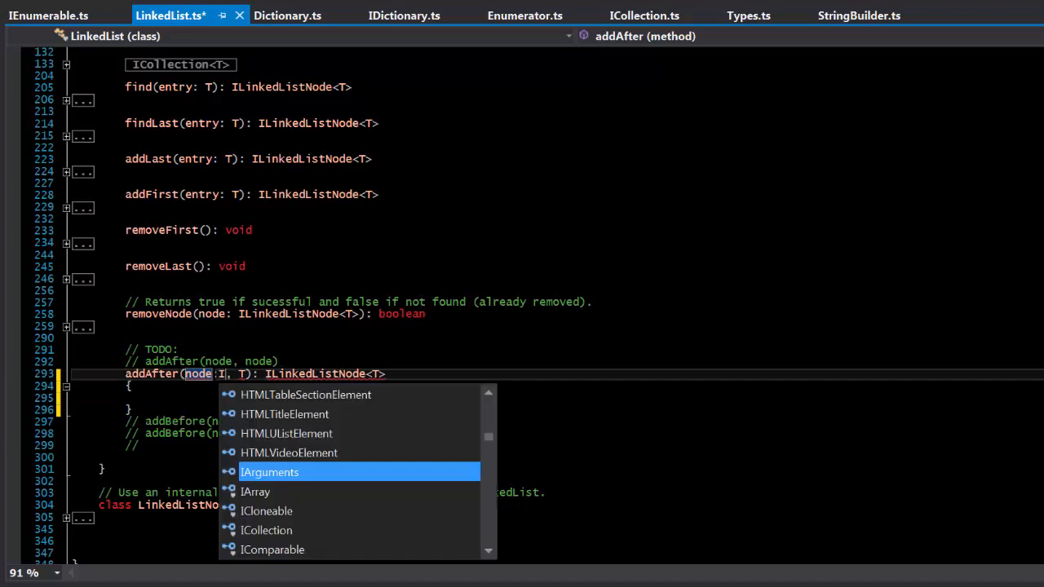
type("LinkedListNode<T>")
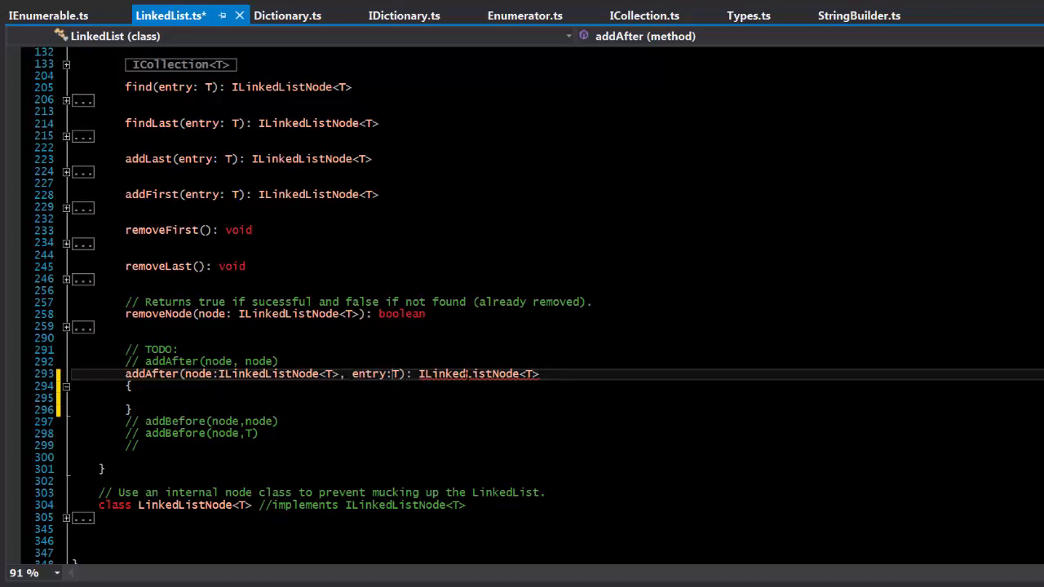
mouse_move(469, 373)
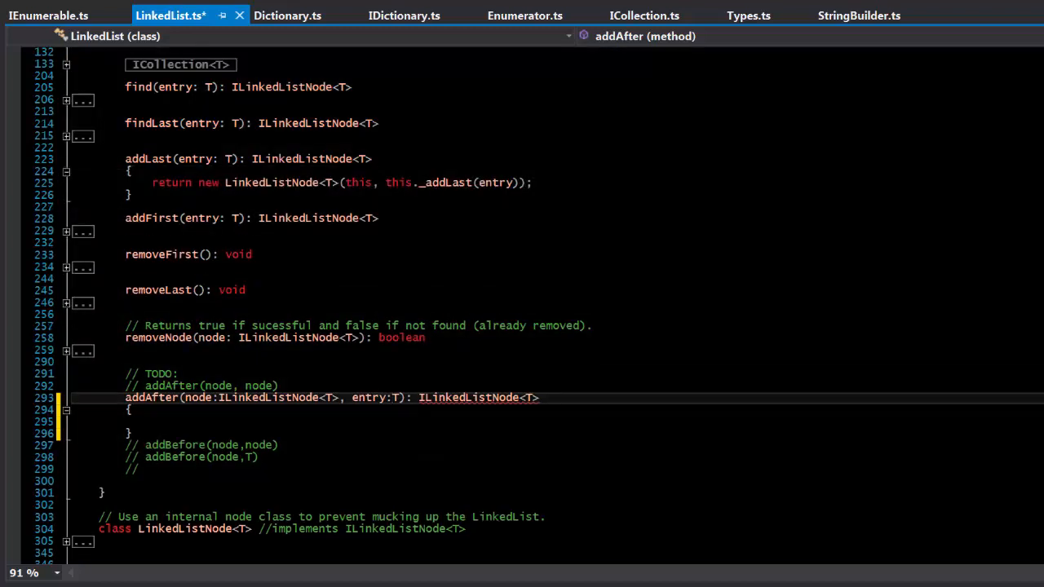
scroll("up", 3)
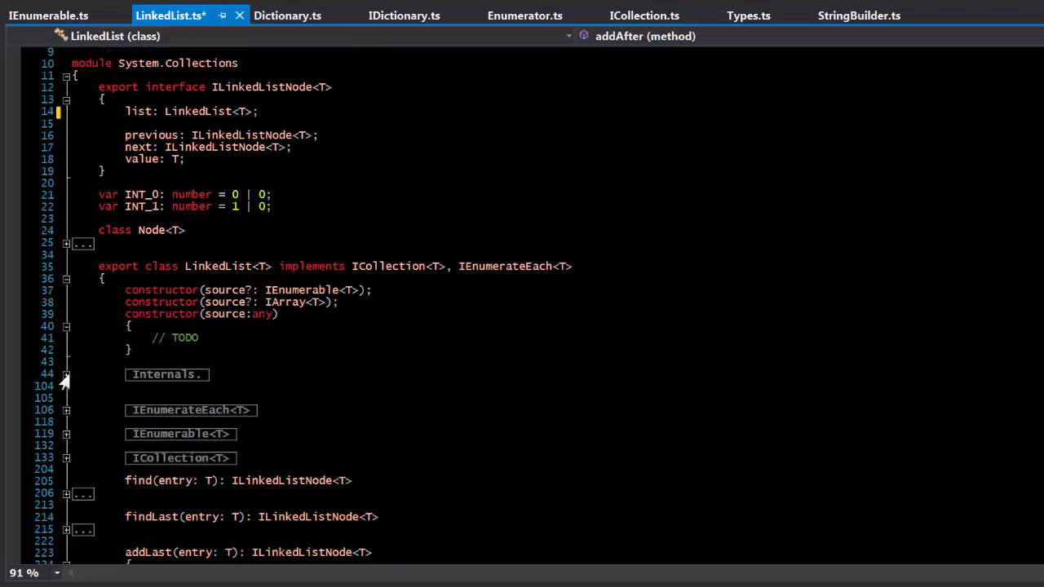
Step: Expand the Internals region and _addFirst, and paste its body into addAfter
left_click(65, 381)
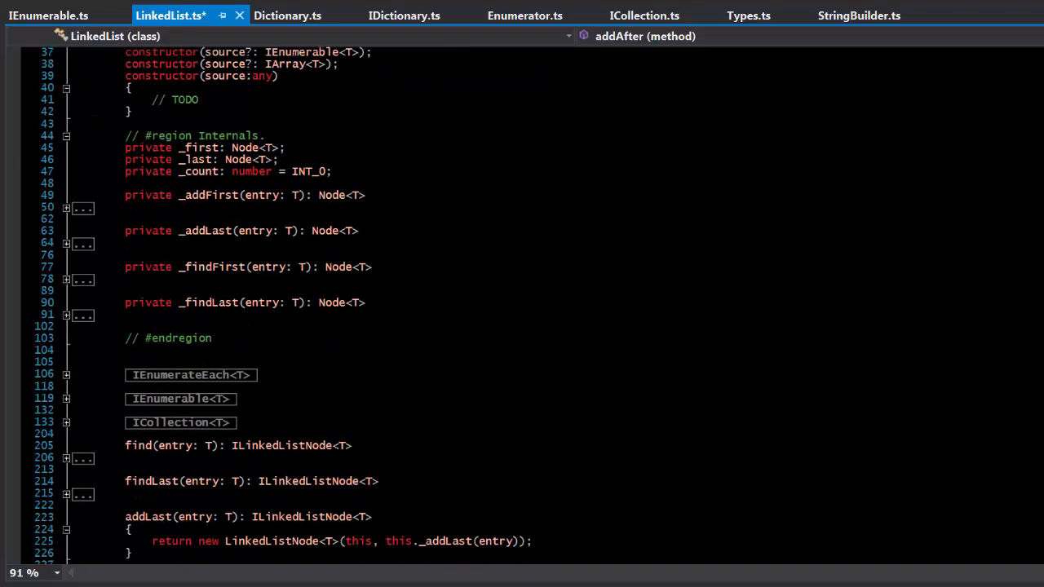
scroll("up", 3)
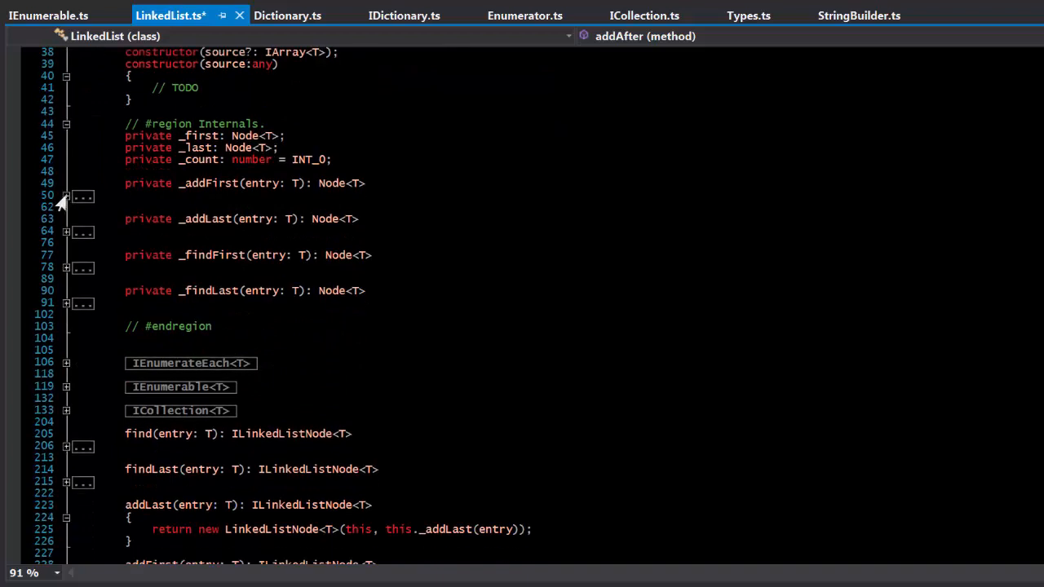
left_click(67, 196)
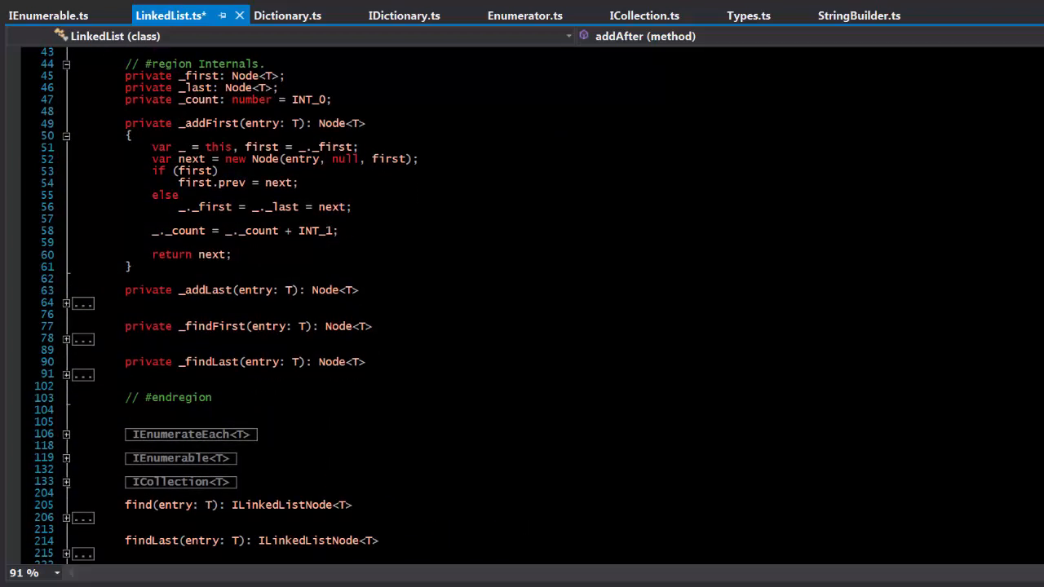
scroll("down", 3)
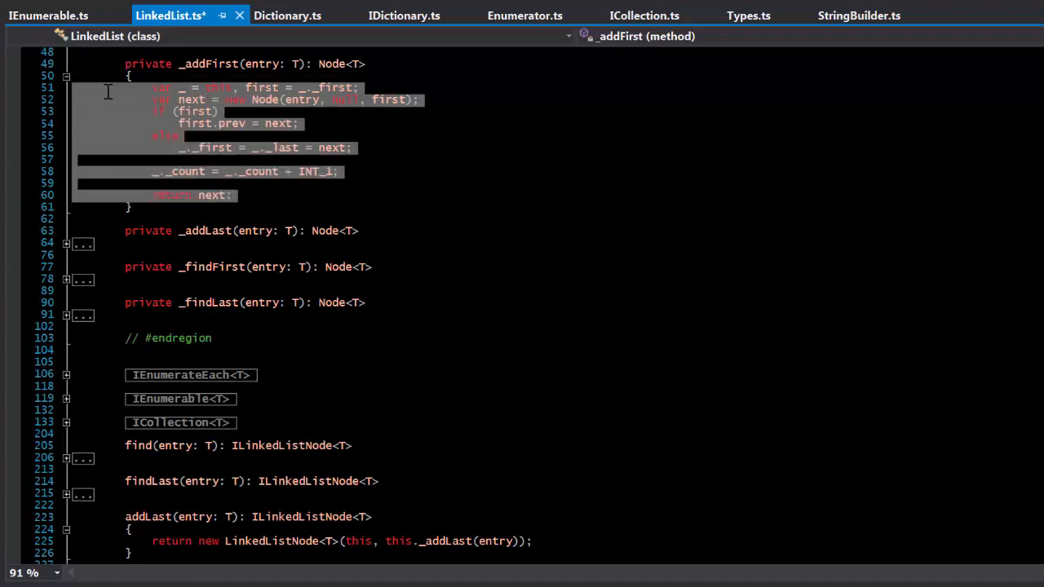
scroll("down", 3)
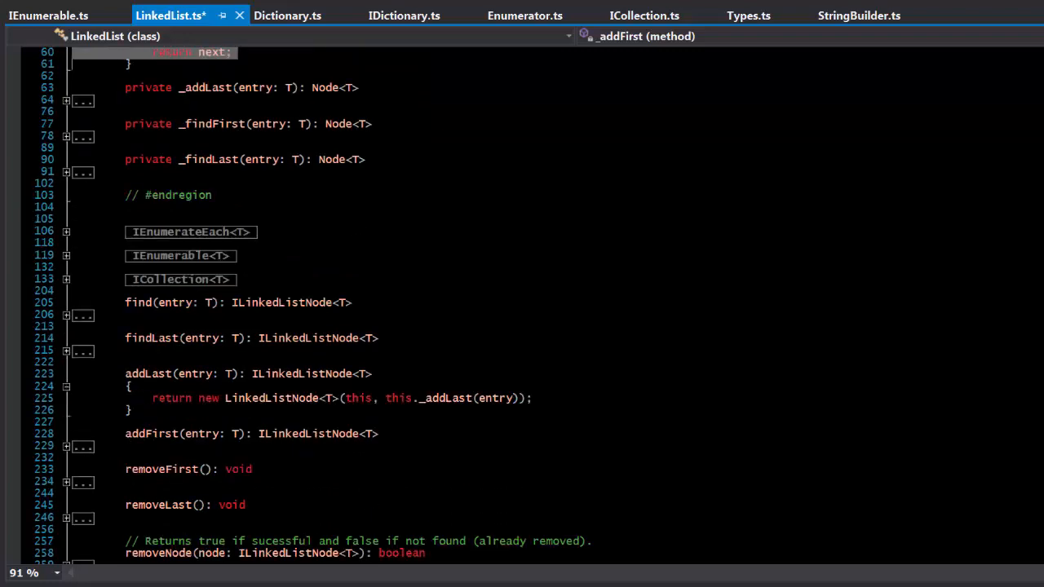
scroll("down", 3)
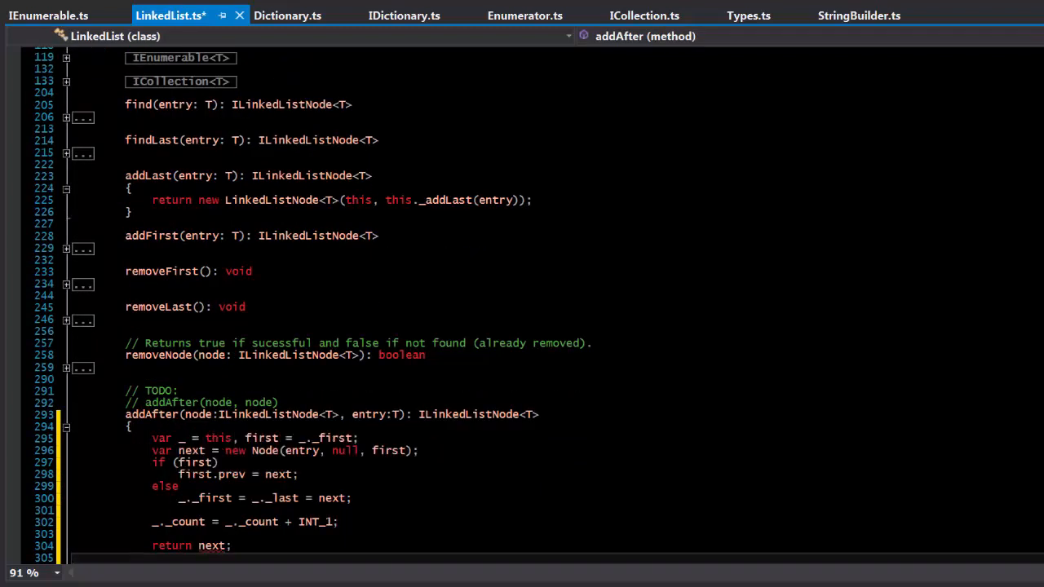
Step: Add a blank first line in addAfter and start it with 'node.'
scroll("down", 3)
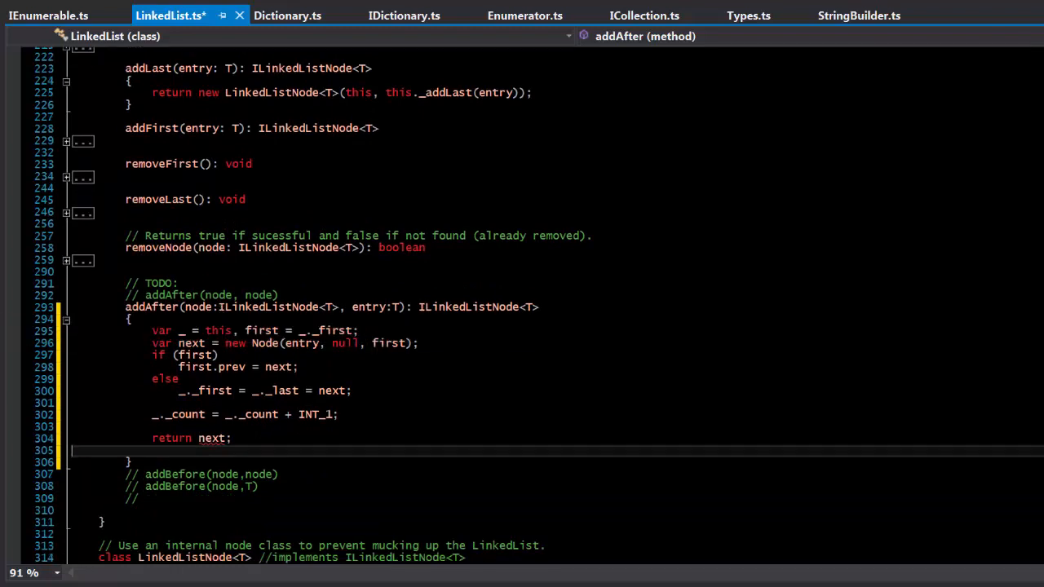
left_click(188, 306)
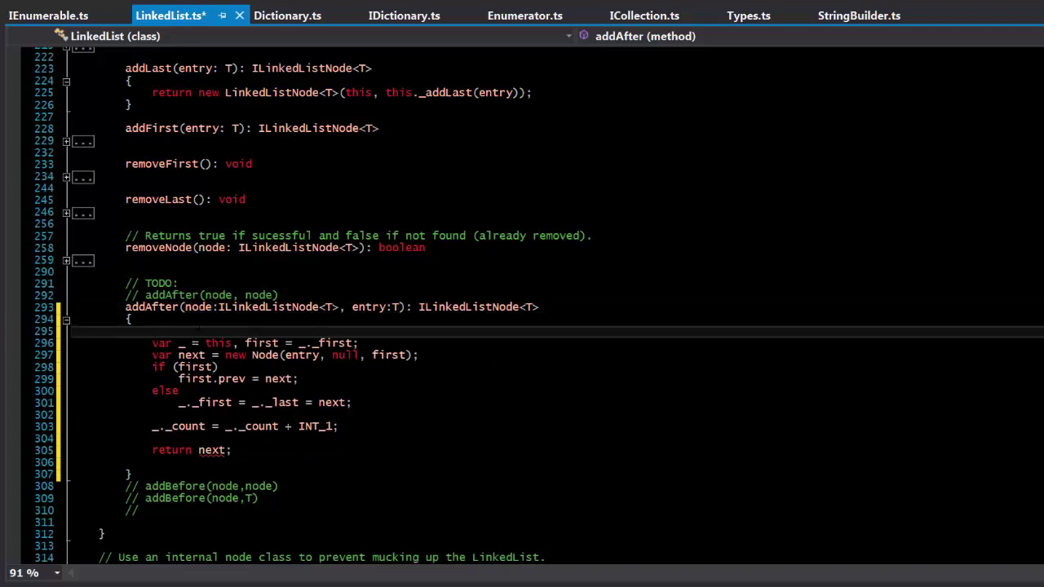
key("Enter")
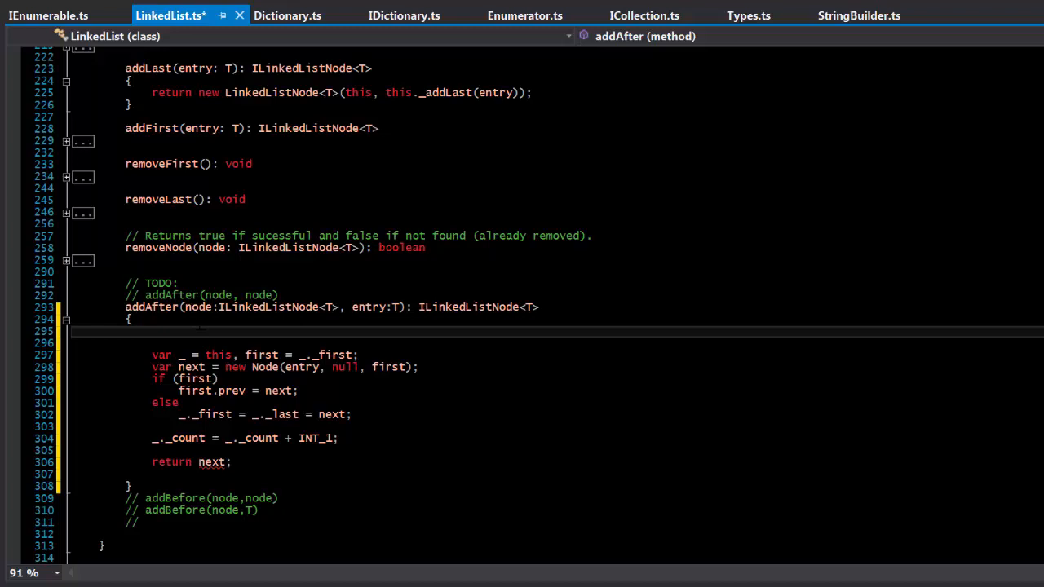
left_click(152, 330)
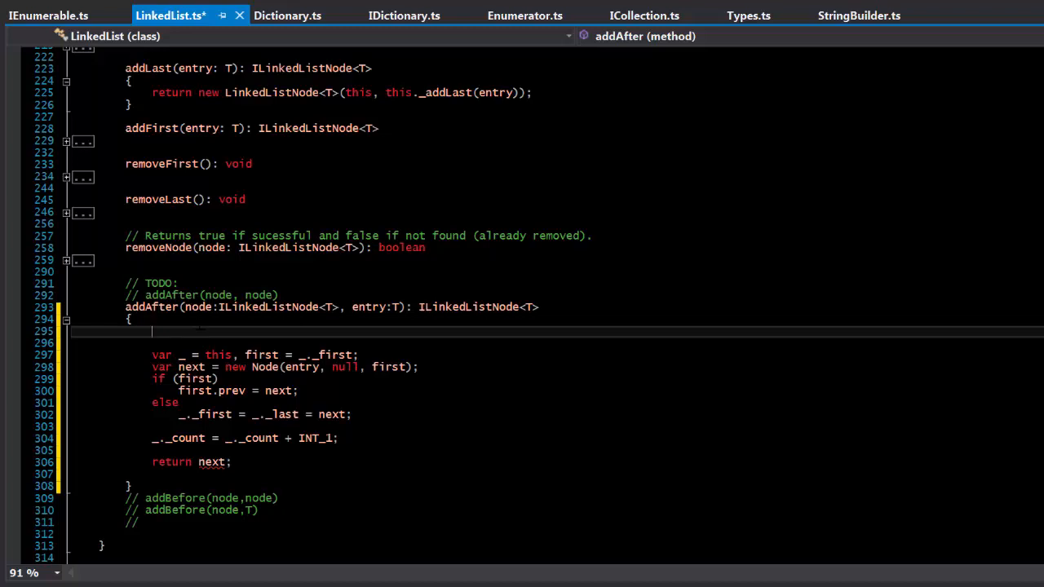
type("node.")
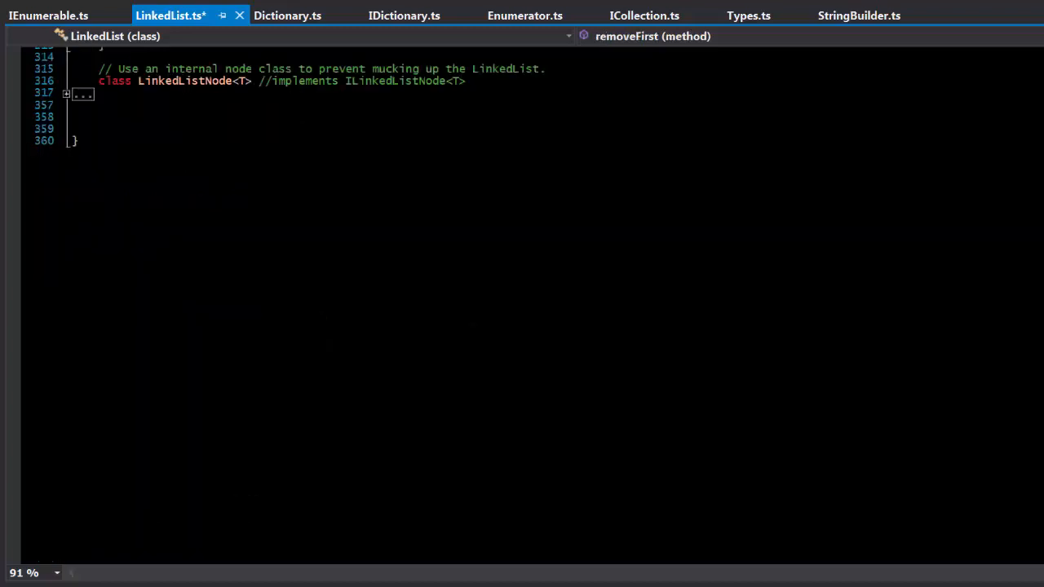
mouse_move(8, 99)
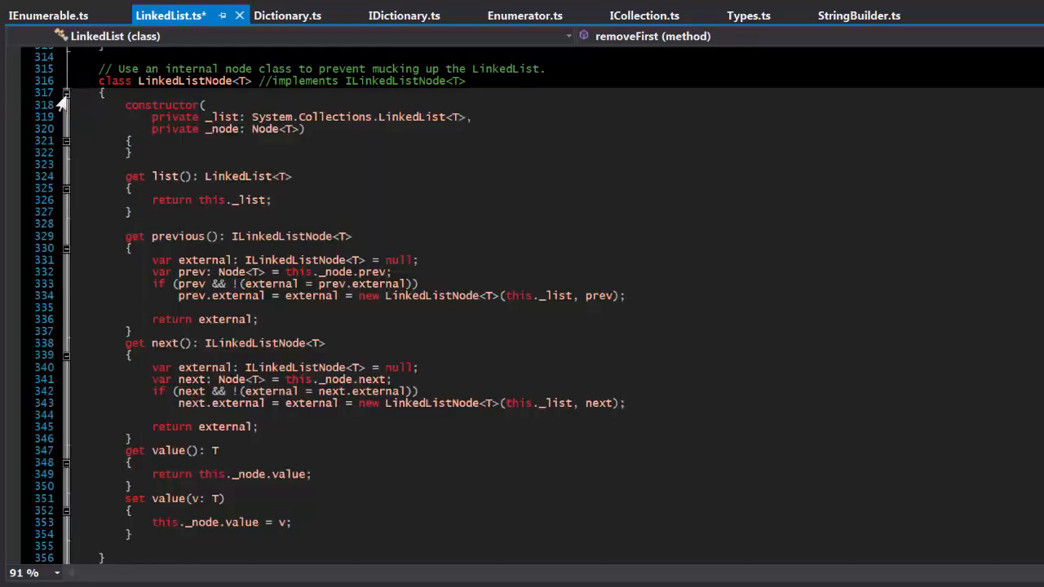
Step: Highlight every use of the _list field in the LinkedListNode class
double_click(222, 116)
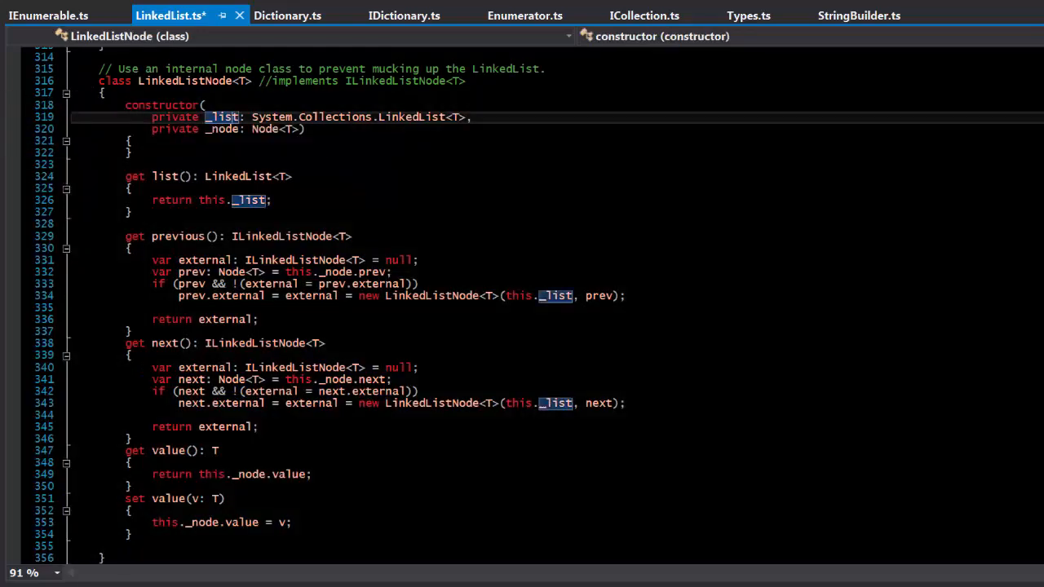
scroll("up", 3)
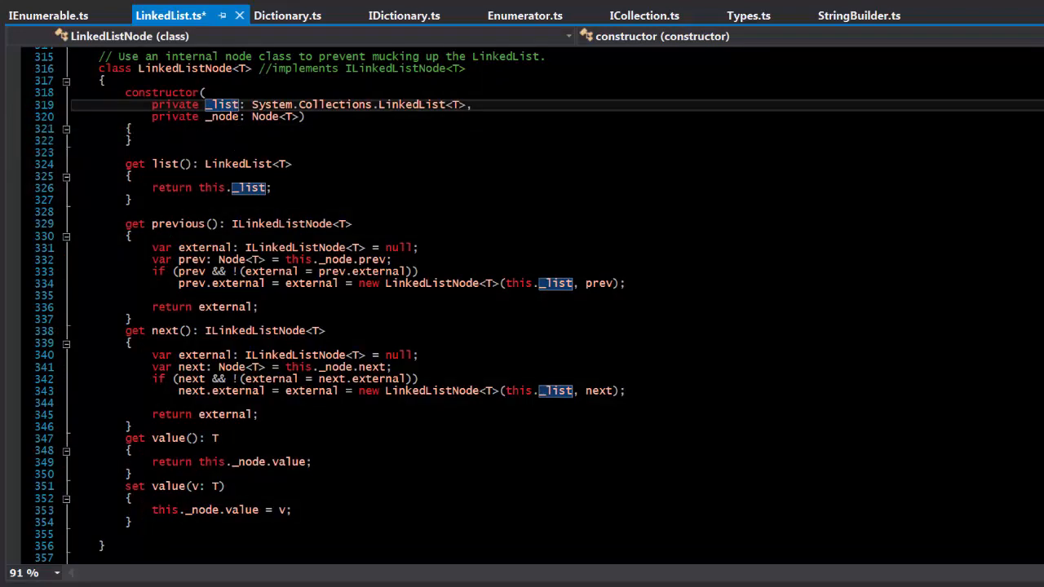
scroll("up", 3)
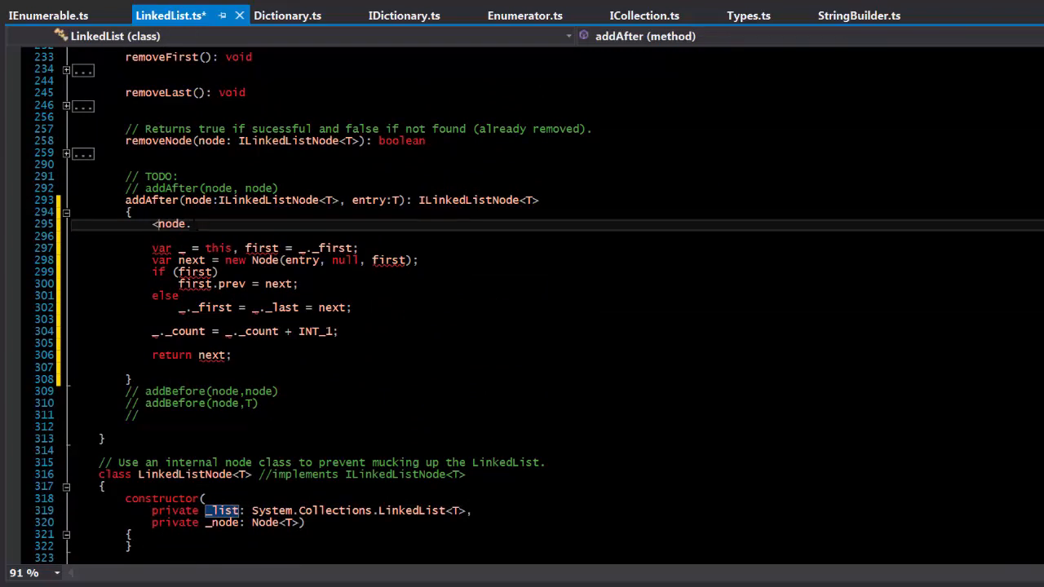
Step: Make the first line var n:Node<T> = (<any>node)._node; and trim the var _ declaration
type("any>")
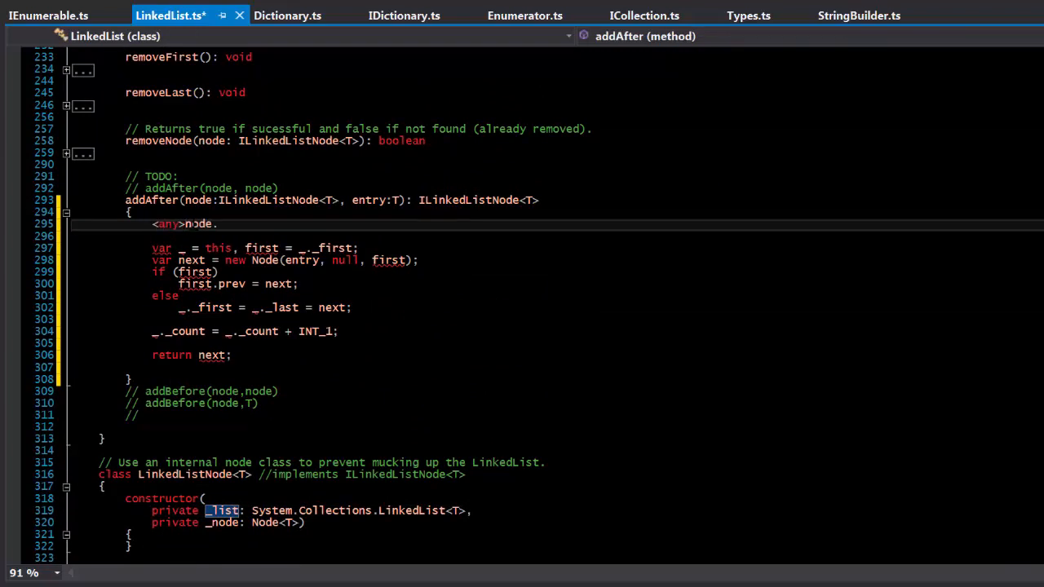
type(")")
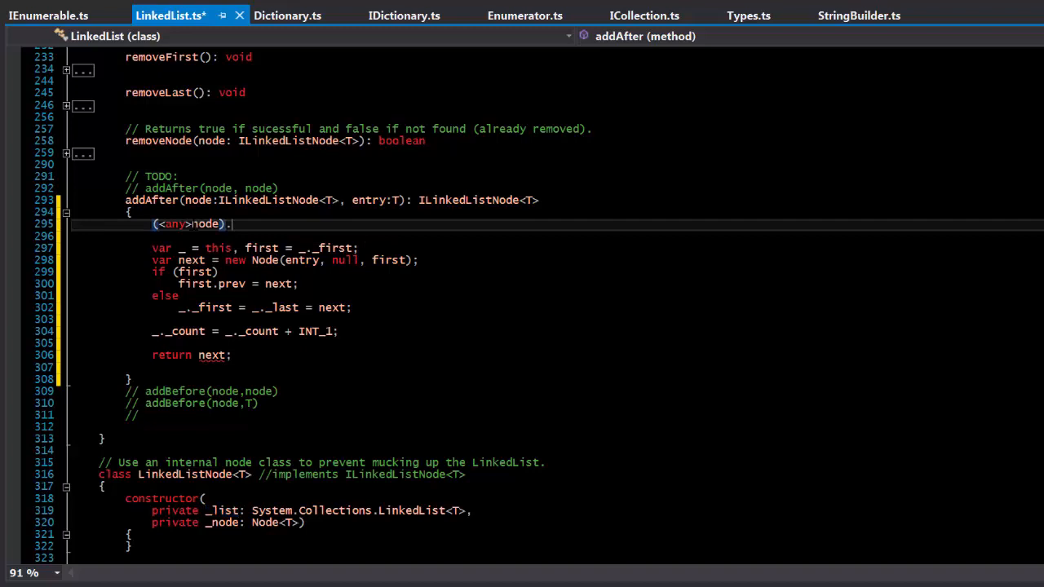
type("._node")
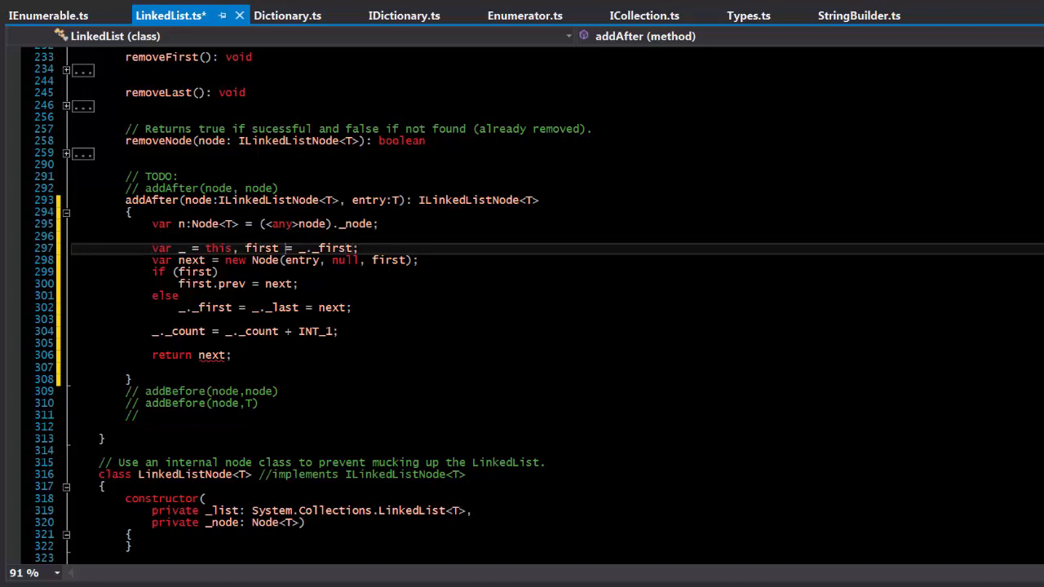
type(";")
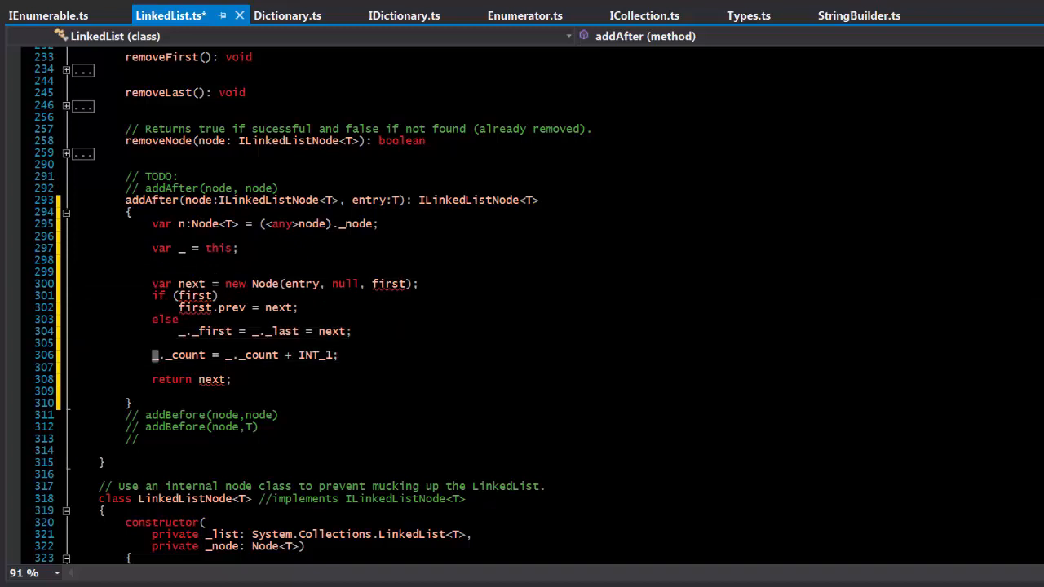
Step: Rename the new node variable to 'inserting' and delete the old if/else lines
triple_click(245, 355)
type("u")
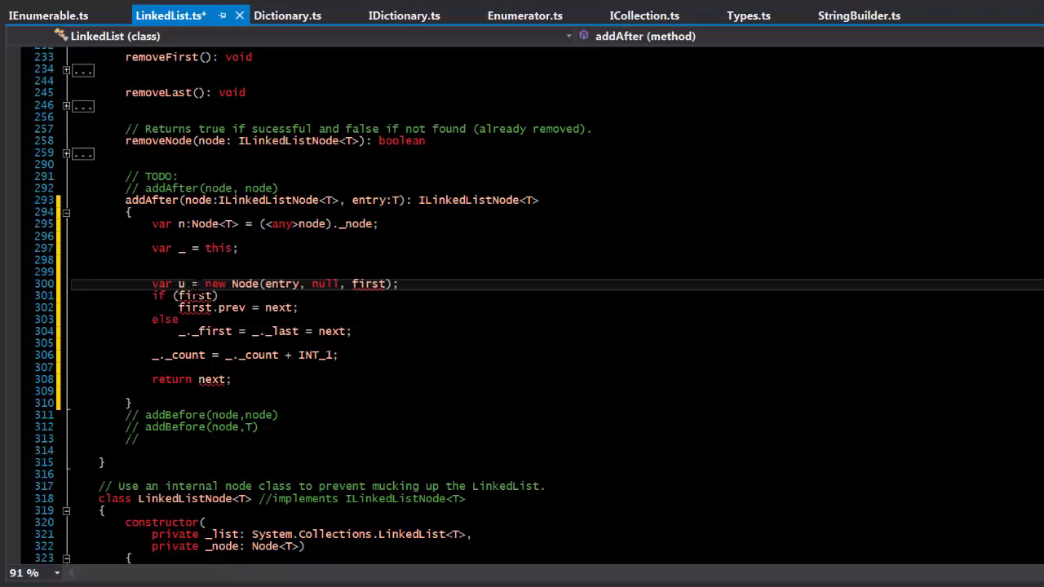
type("inc")
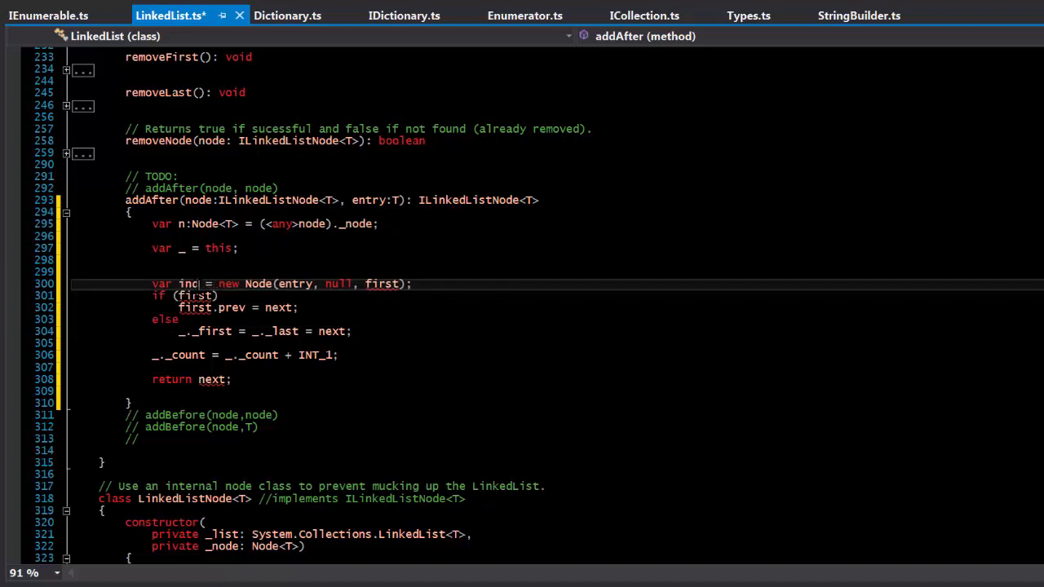
type("inserting")
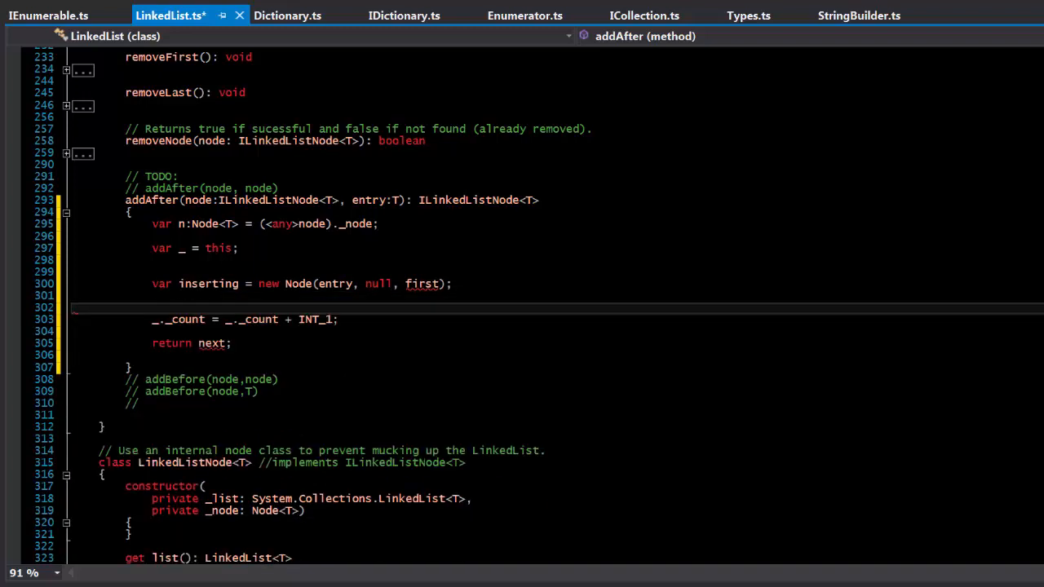
key("Backspace")
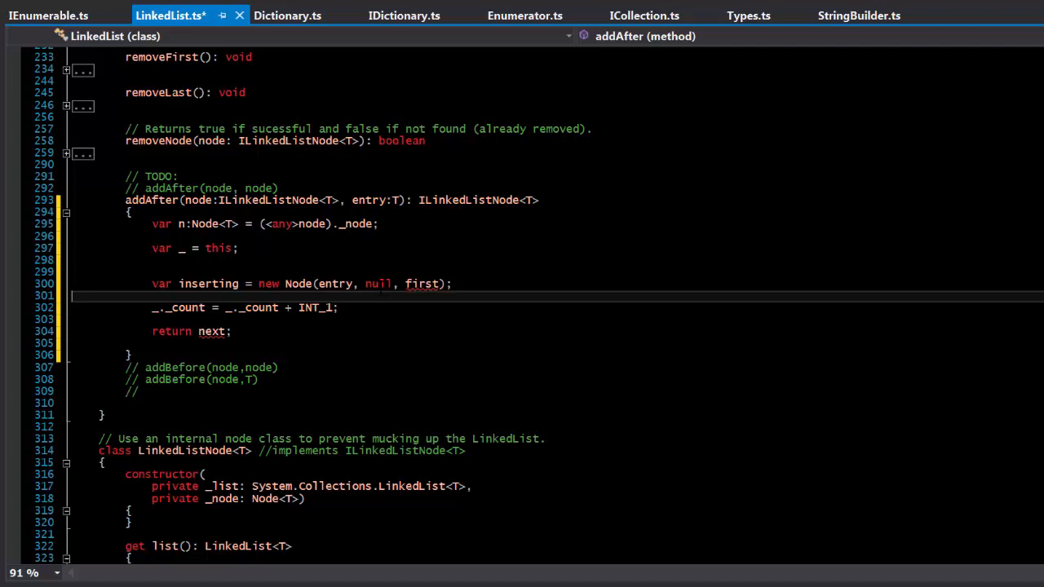
Step: Pass n and n.next as the Node arguments and add the n.next linking assignments
double_click(379, 283)
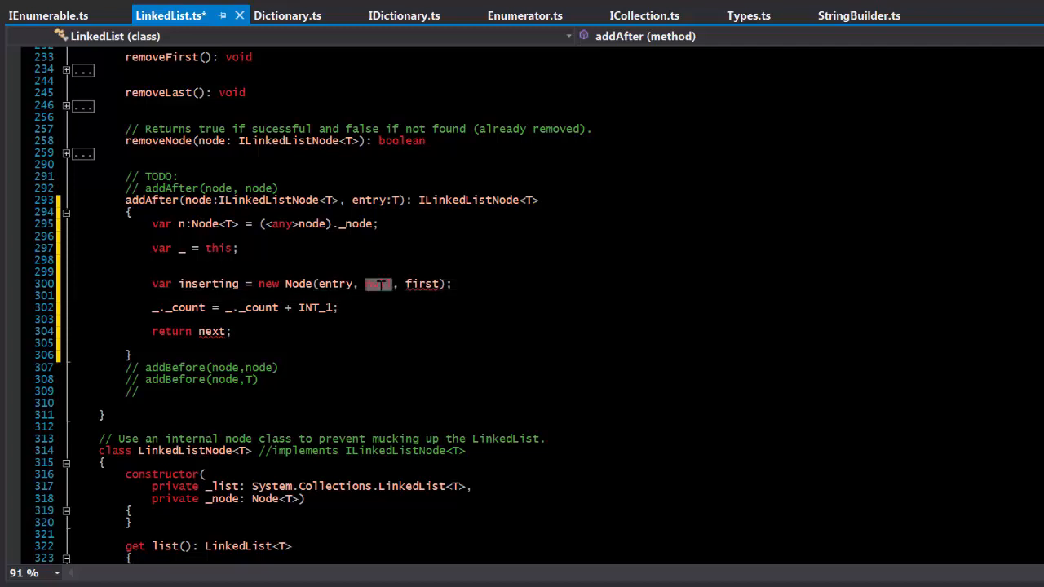
type("n")
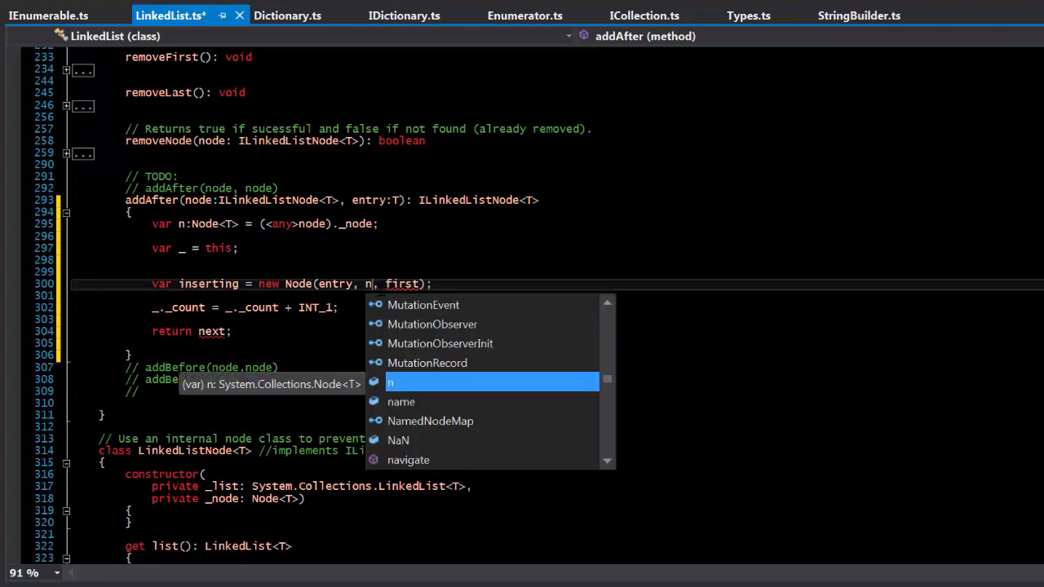
type(".")
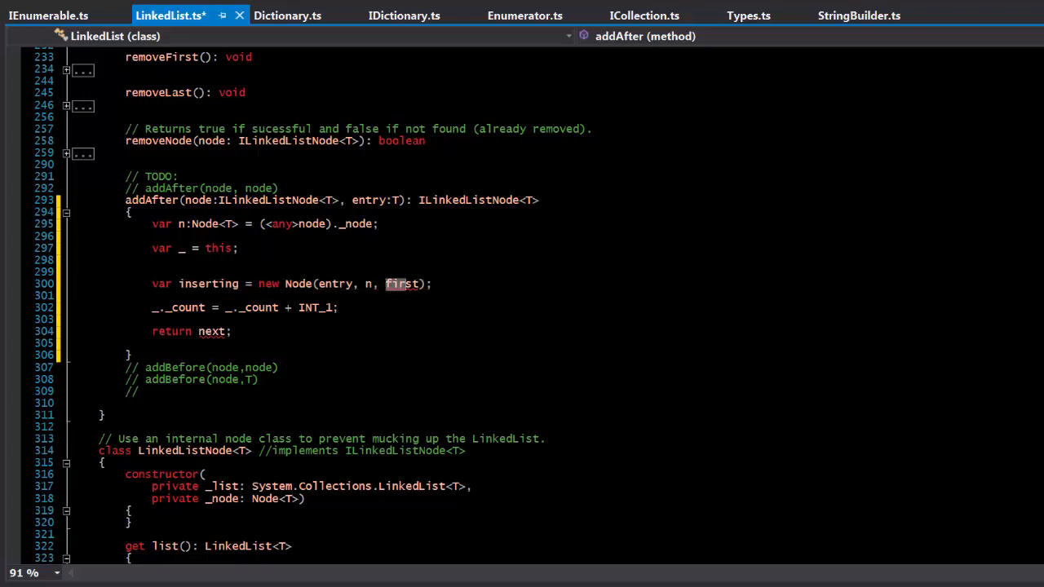
type("n.next.prev = n;")
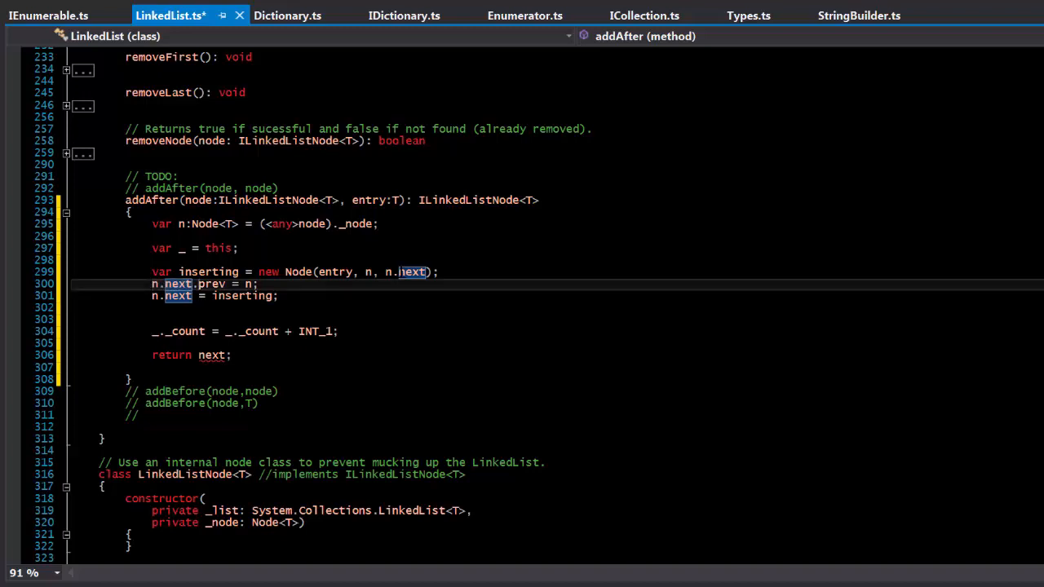
Step: Set n.next.prev to inserting and make addAfter return new LinkedListNode<T>(this, n)
double_click(212, 284)
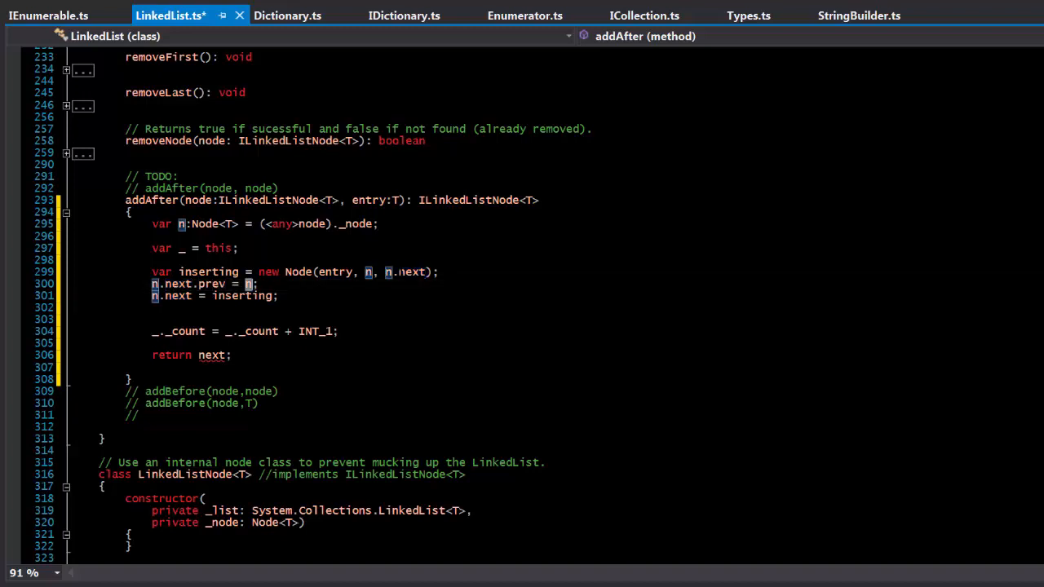
type("inserting")
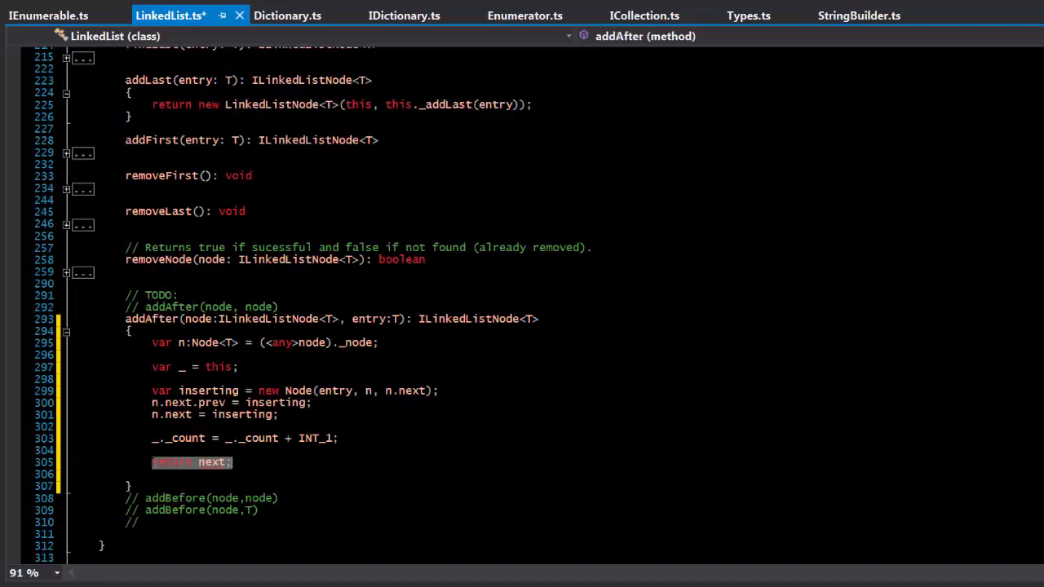
type("return new LinkedListNode<T>(this, this._addLast(entry));")
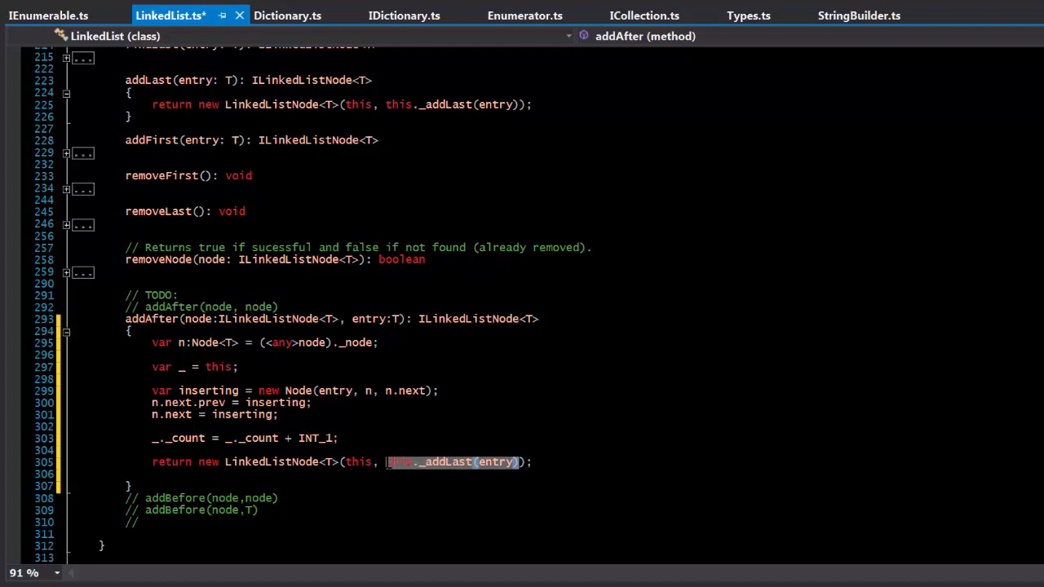
type("n")
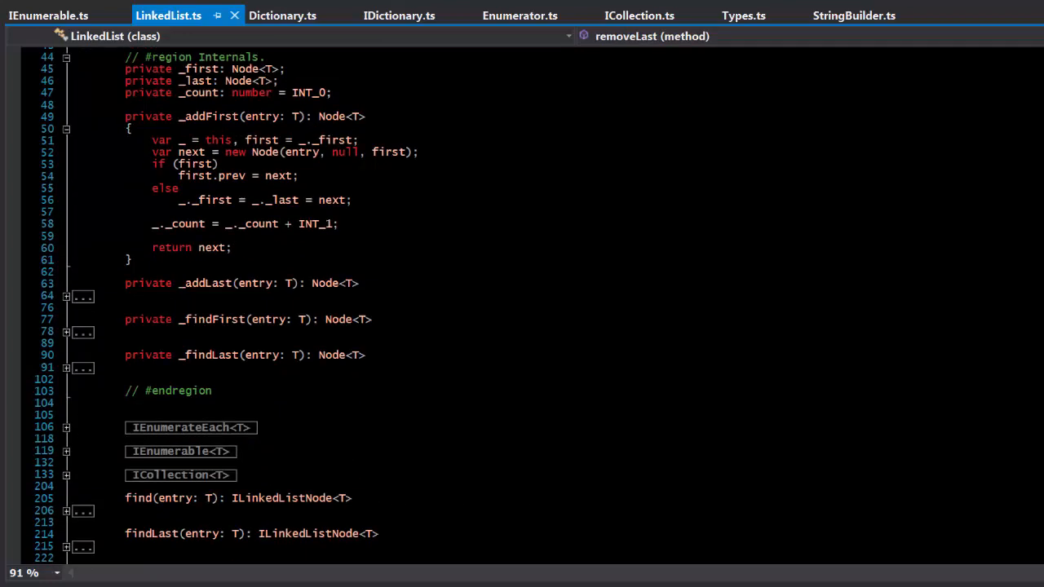
Step: Scroll up through LinkedList.ts and back down to the finished addAfter method
scroll("up", 3)
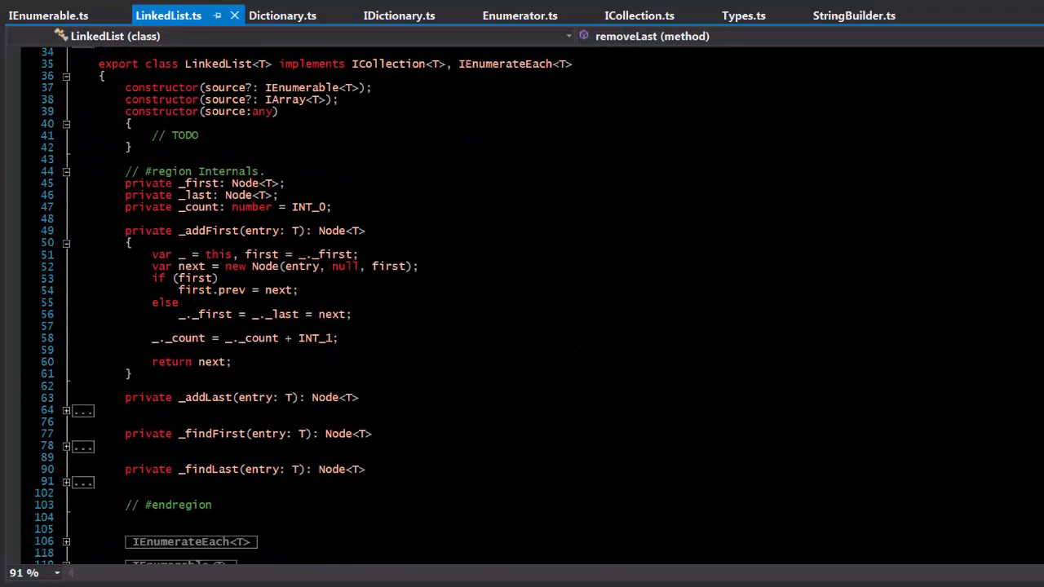
scroll("down", 3)
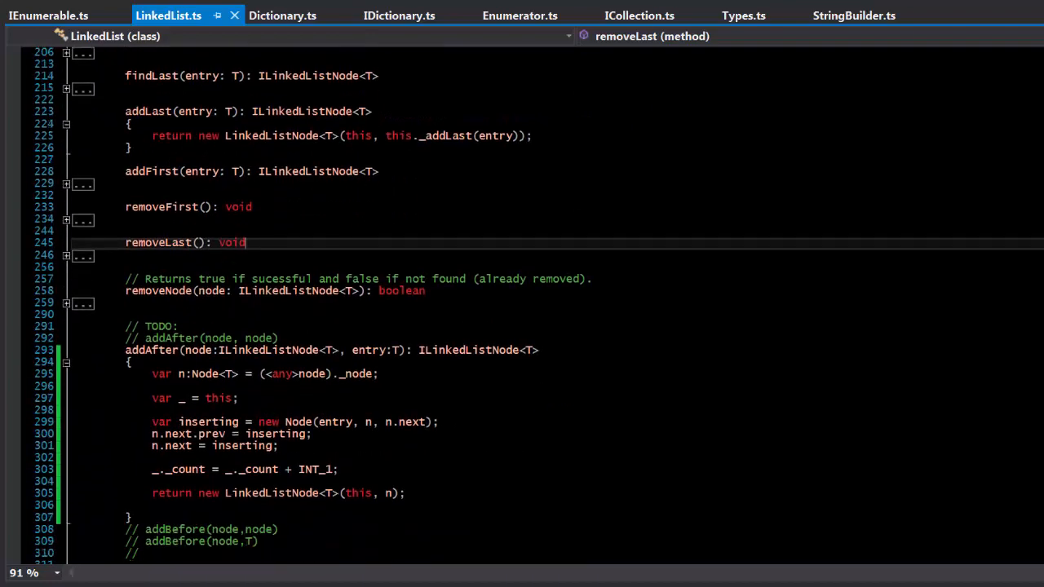